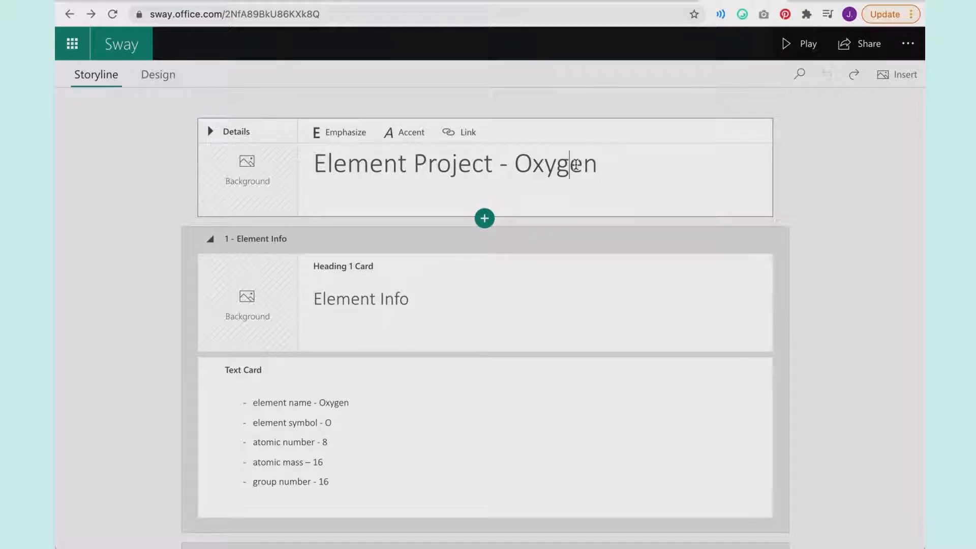
Rename the long section 3 heading to 'Uses of Oxygen'
{"action": "scroll", "scroll_direction": "down", "scroll_amount": 3}
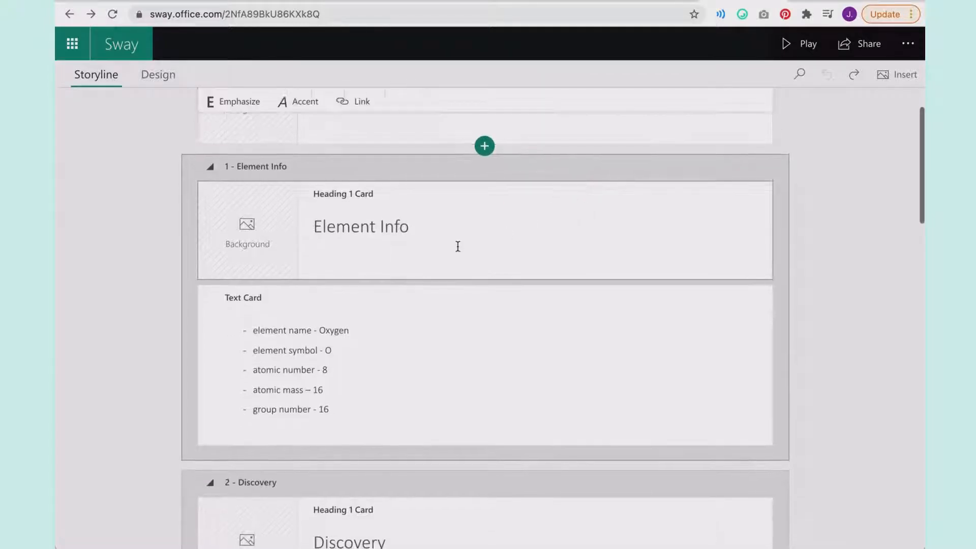
{"action": "scroll", "scroll_direction": "down", "scroll_amount": 3}
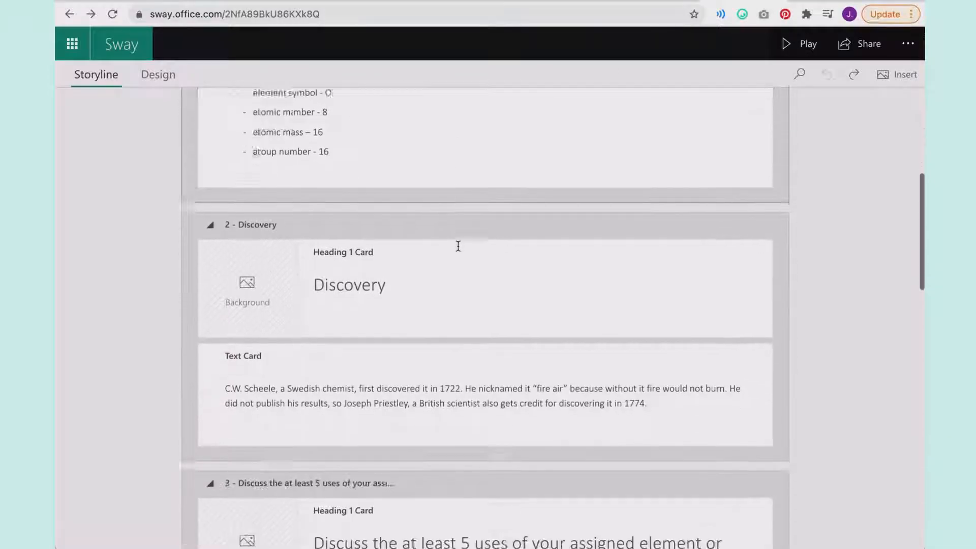
{"action": "scroll", "scroll_direction": "down", "scroll_amount": 3}
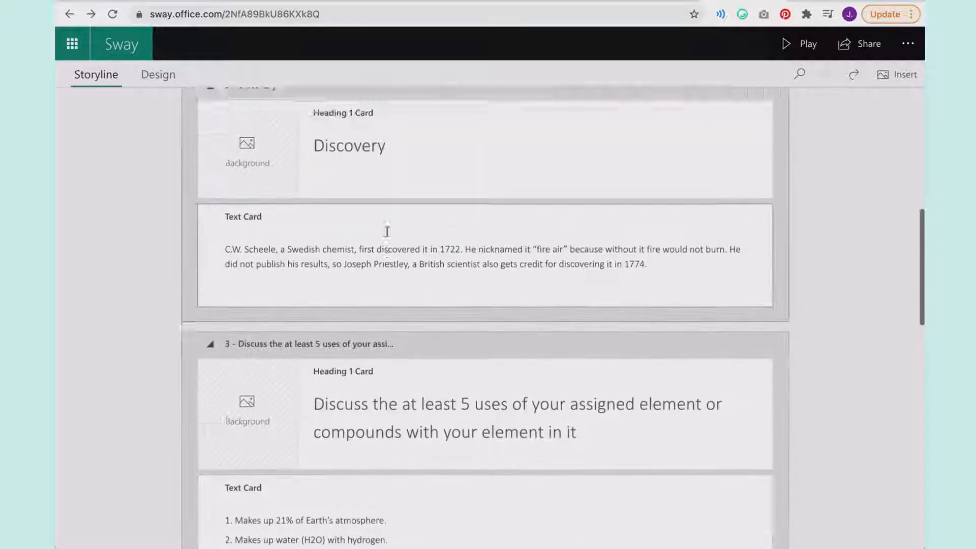
{"action": "scroll", "scroll_direction": "up", "scroll_amount": 3}
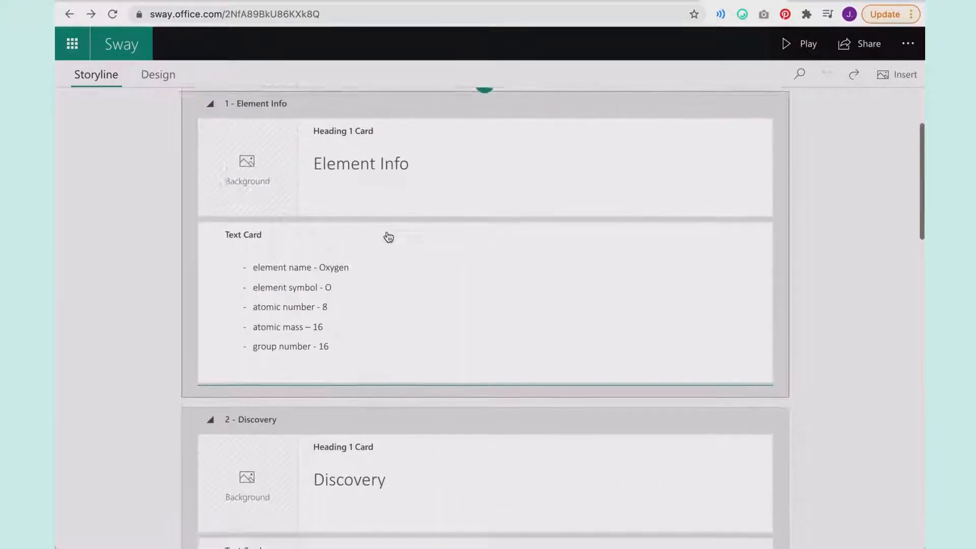
{"action": "scroll", "scroll_direction": "down", "scroll_amount": 3}
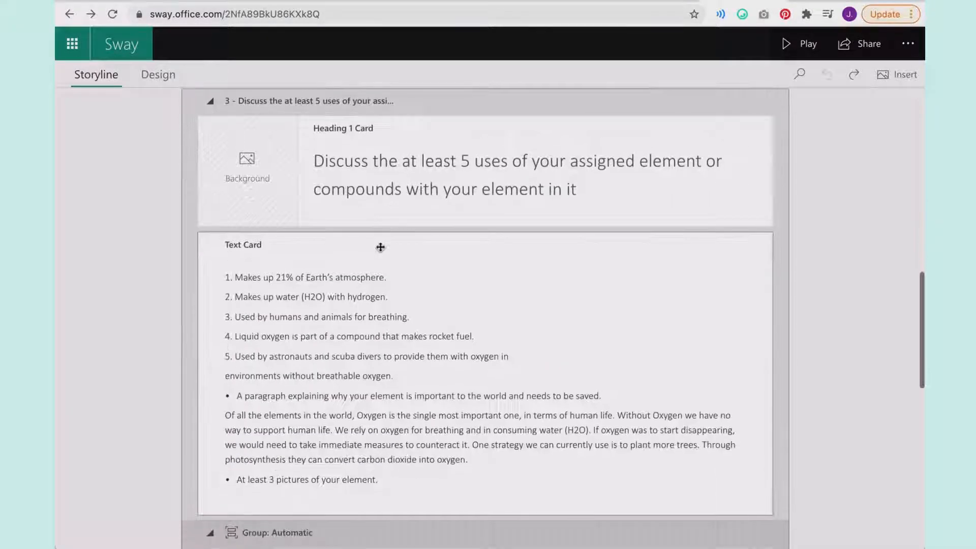
{"action": "left_click", "coordinate": [517, 174]}
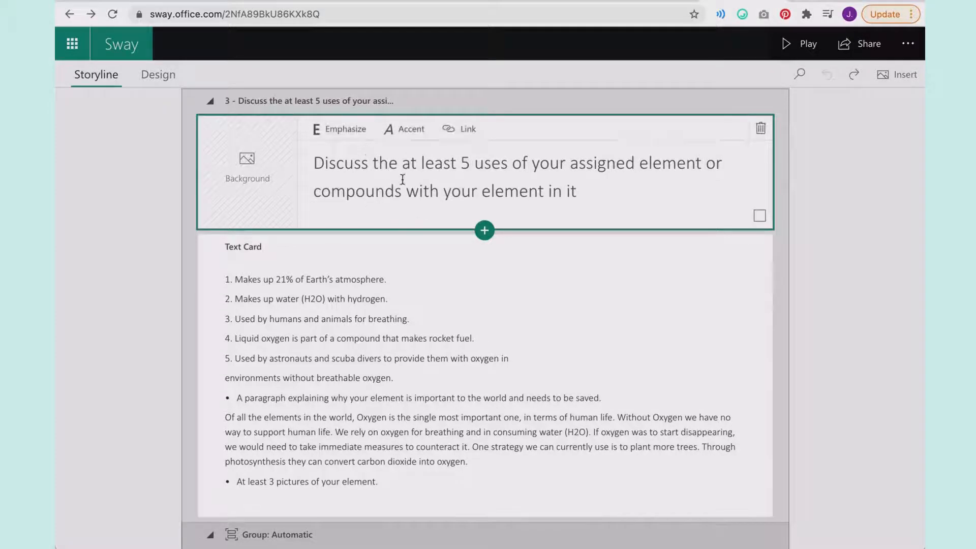
{"action": "type", "text": "Uses of Oxygen"}
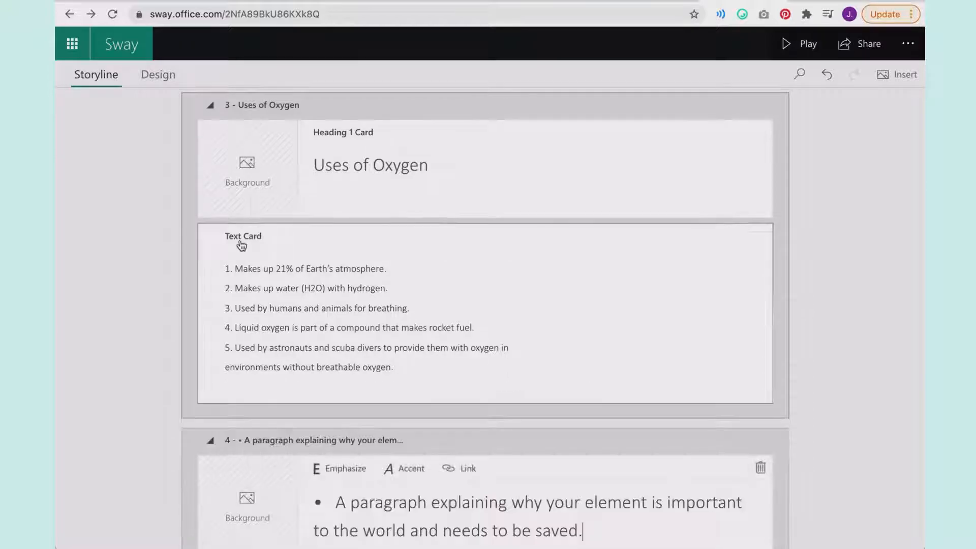
Retitle section 4 'Why Oxygen Matters?' and delete the leftover pictures prompt bullet
{"action": "scroll", "scroll_direction": "down", "scroll_amount": 3}
{"action": "type", "text": "Why Oxygen"}
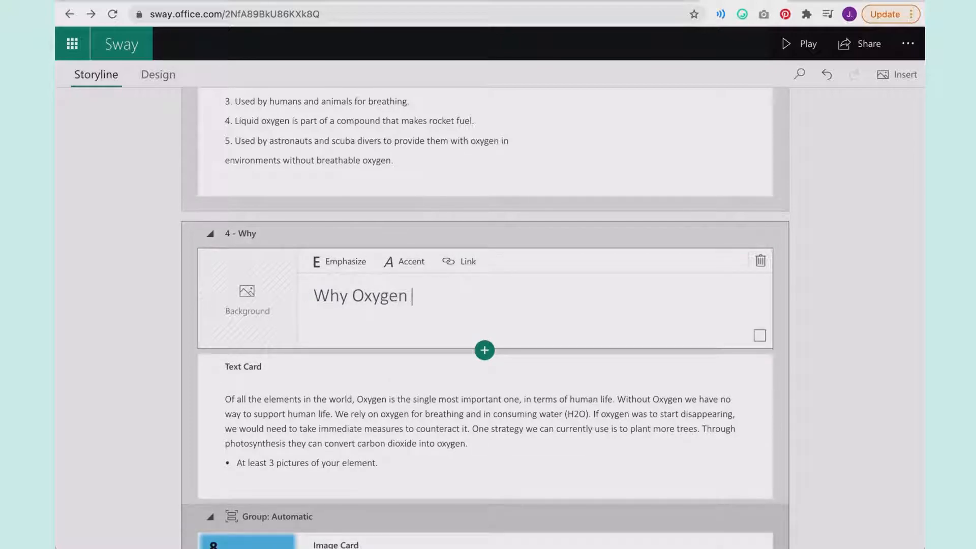
{"action": "type", "text": "Matters?"}
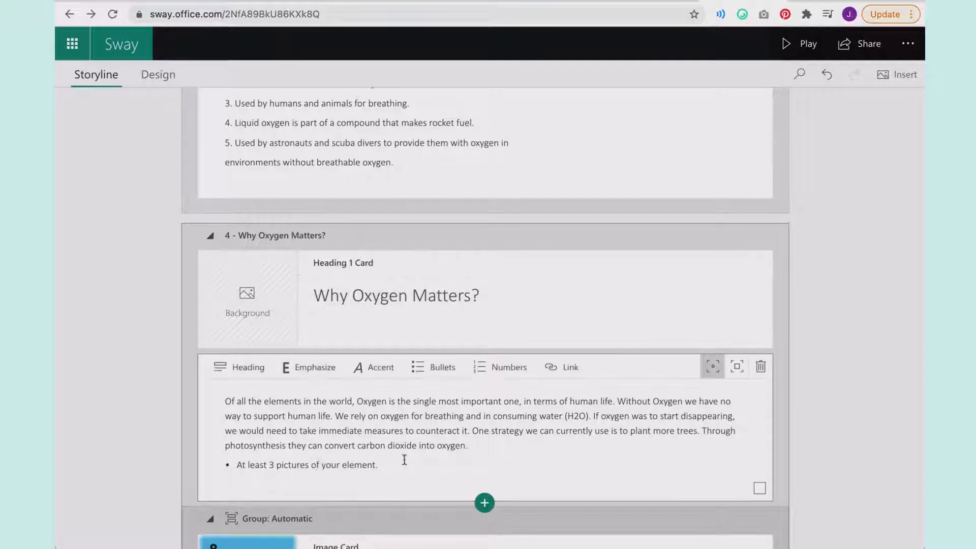
{"action": "triple_click", "coordinate": [305, 465]}
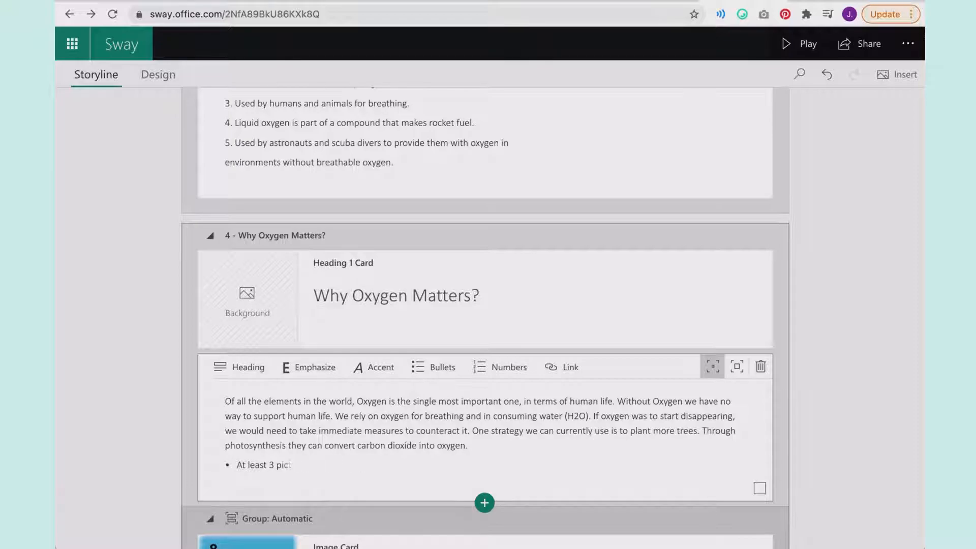
{"action": "key", "text": "Backspace"}
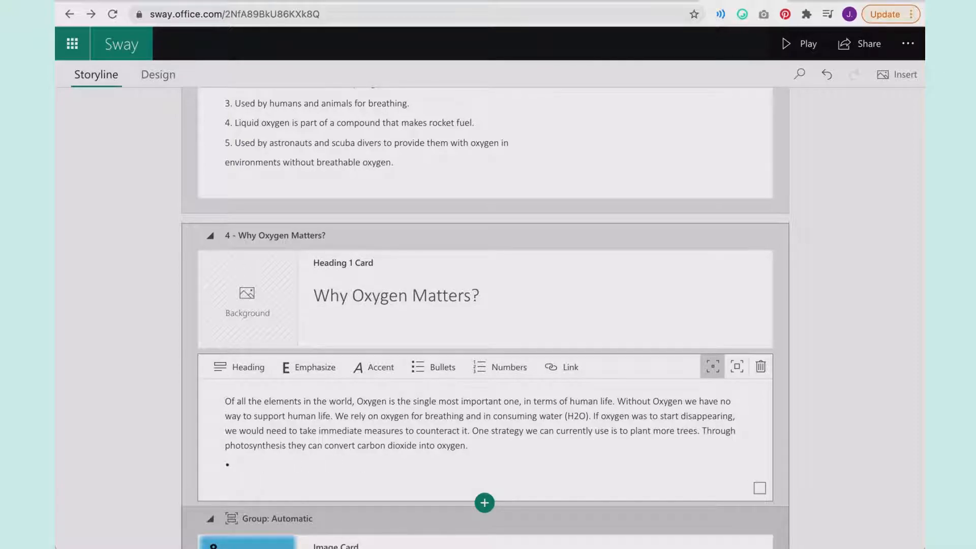
{"action": "left_click", "coordinate": [434, 367]}
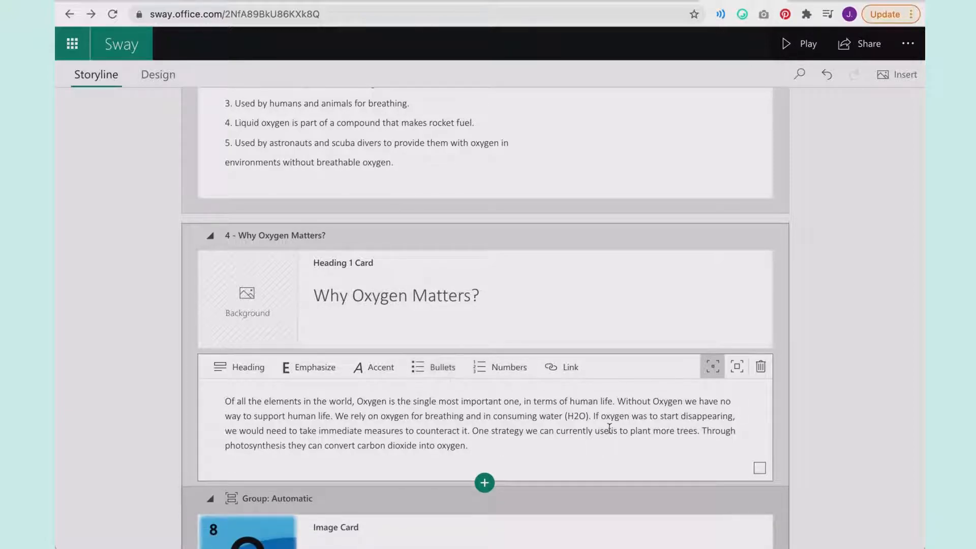
Scroll through the storyline around the Oxygen element-box image in Element Info
{"action": "scroll", "scroll_direction": "down", "scroll_amount": 3}
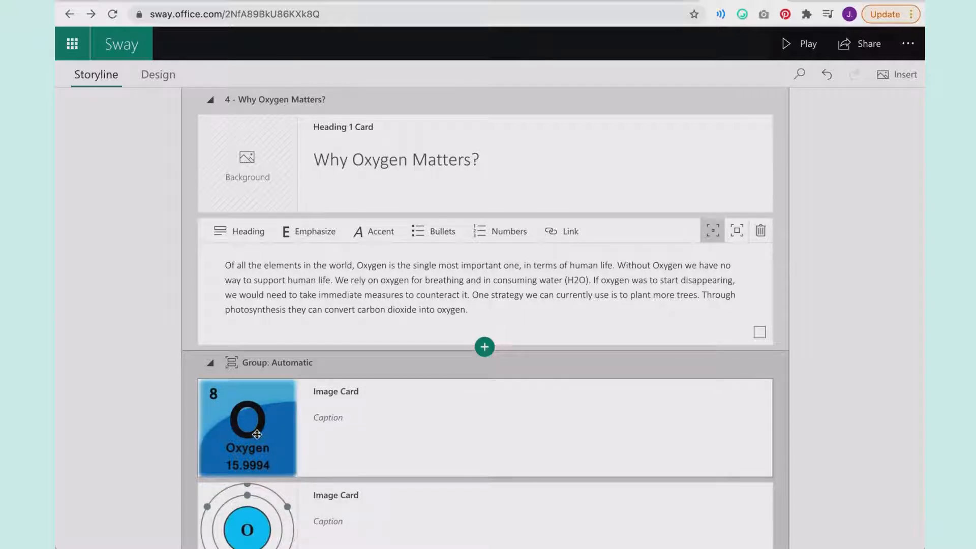
{"action": "scroll", "scroll_direction": "down", "scroll_amount": 3}
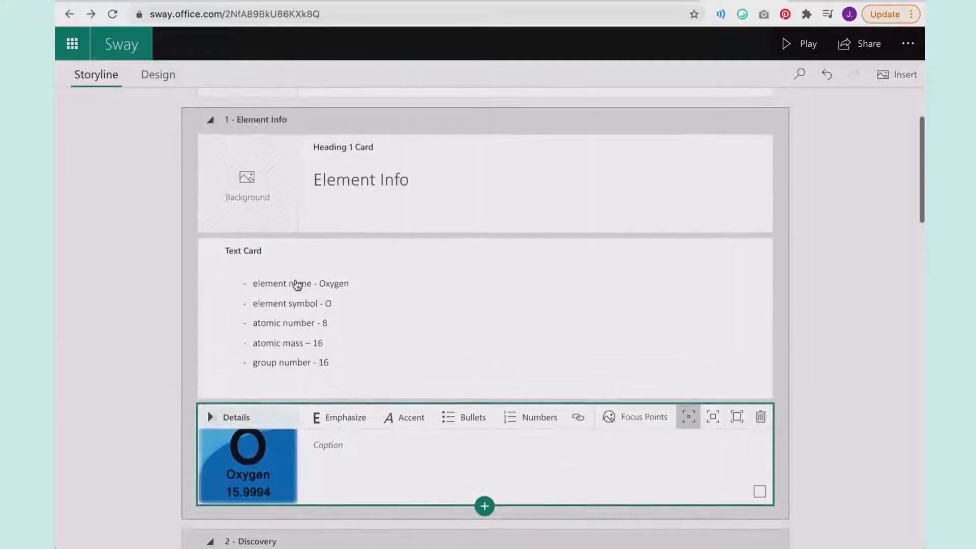
{"action": "scroll", "scroll_direction": "down", "scroll_amount": 3}
{"action": "type", "text": "Ele"}
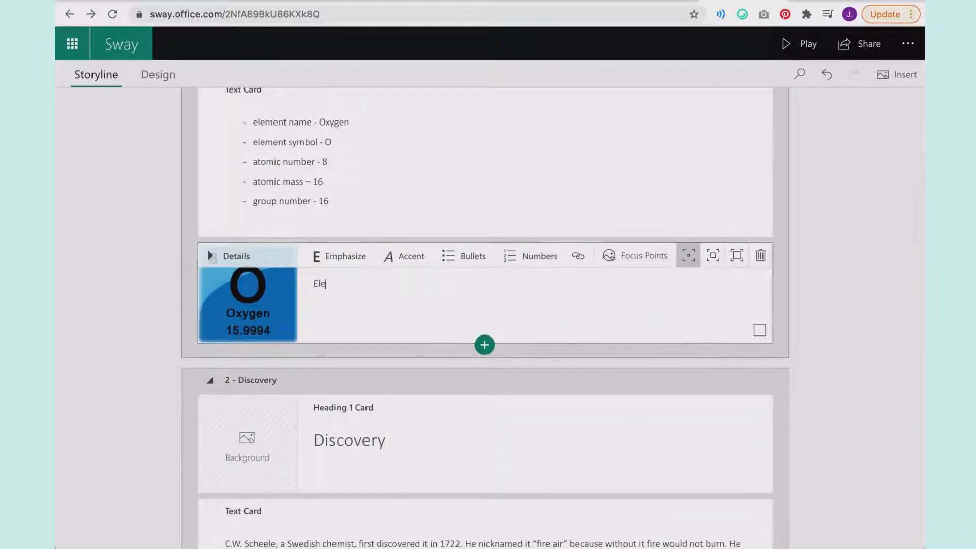
{"action": "scroll", "scroll_direction": "down", "scroll_amount": 3}
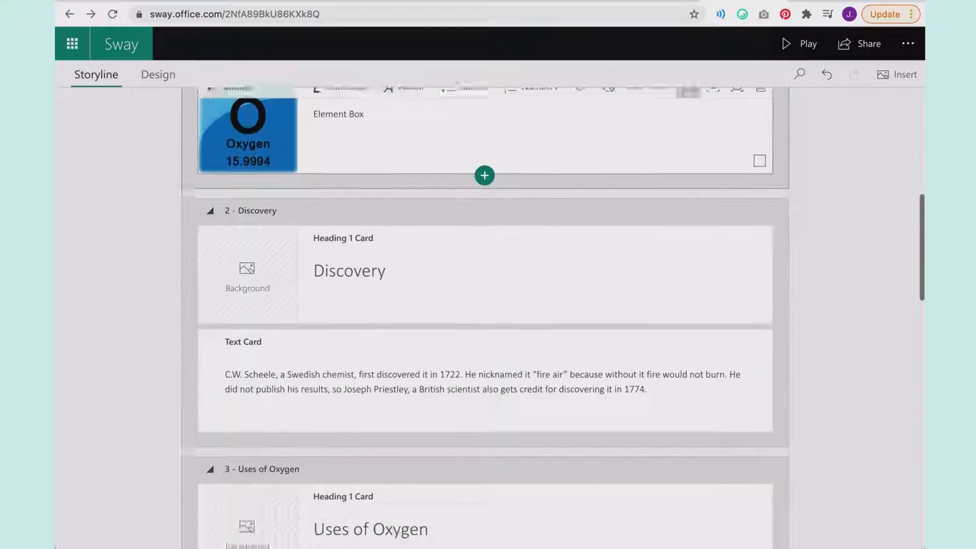
{"action": "scroll", "scroll_direction": "down", "scroll_amount": 3}
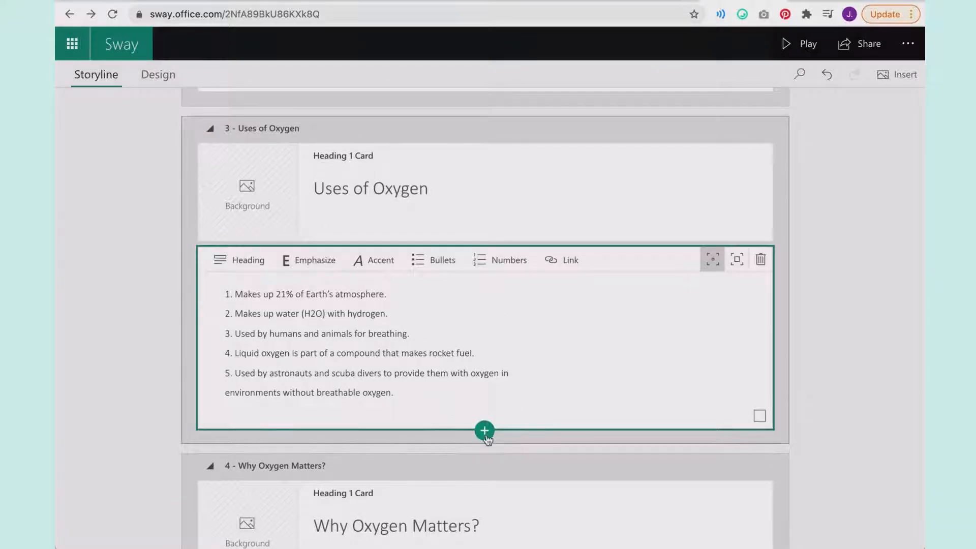
Insert a slideshow group after the Uses of Oxygen list for the oxygen images
{"action": "left_click", "coordinate": [484, 431]}
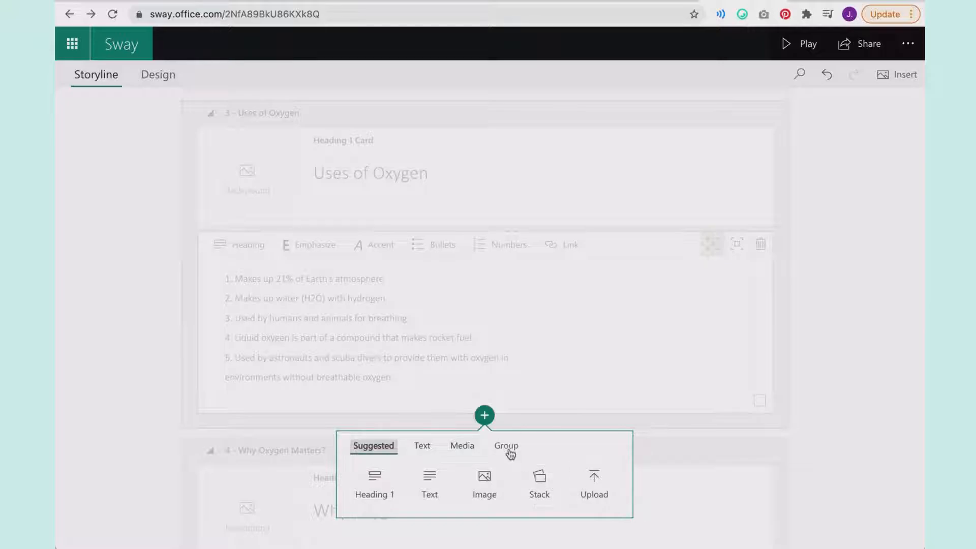
{"action": "left_click", "coordinate": [505, 445]}
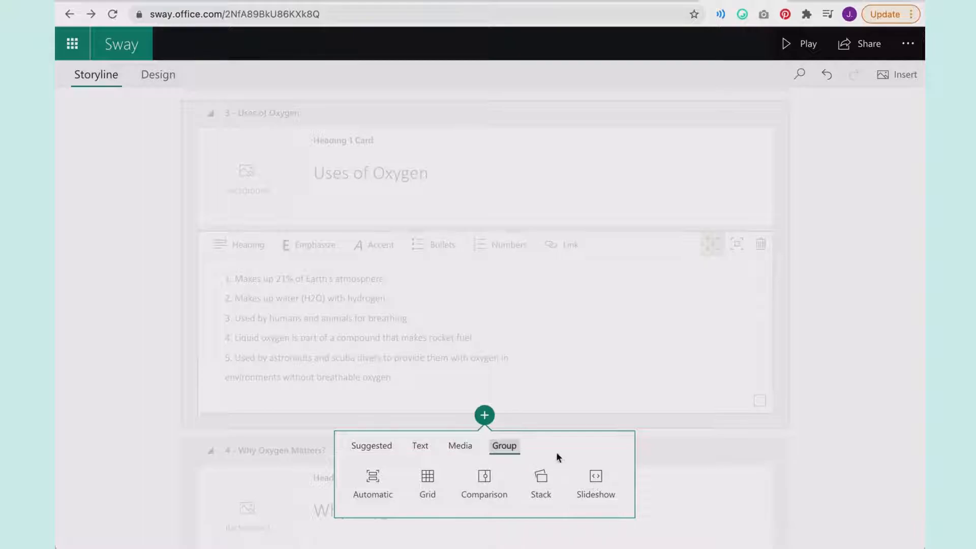
{"action": "left_click", "coordinate": [594, 486]}
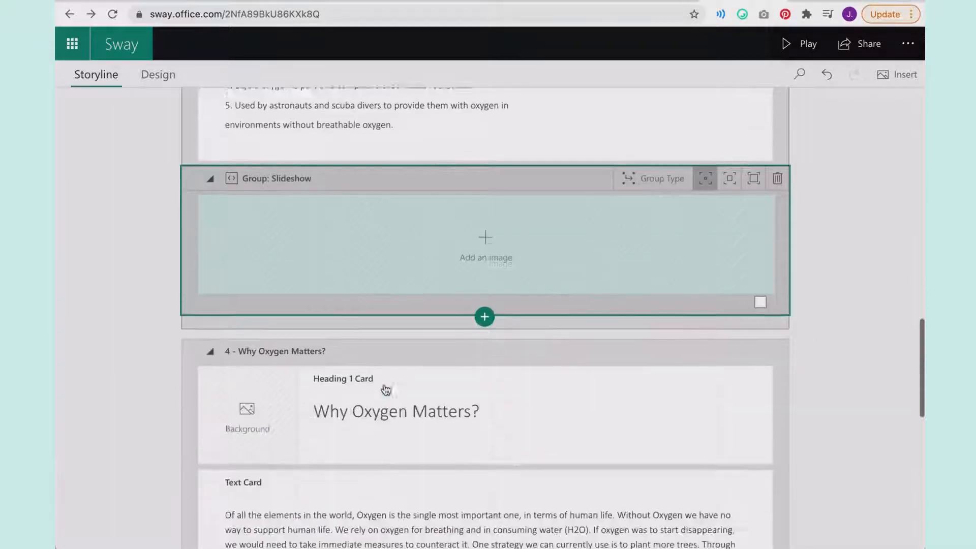
{"action": "scroll", "scroll_direction": "down", "scroll_amount": 3}
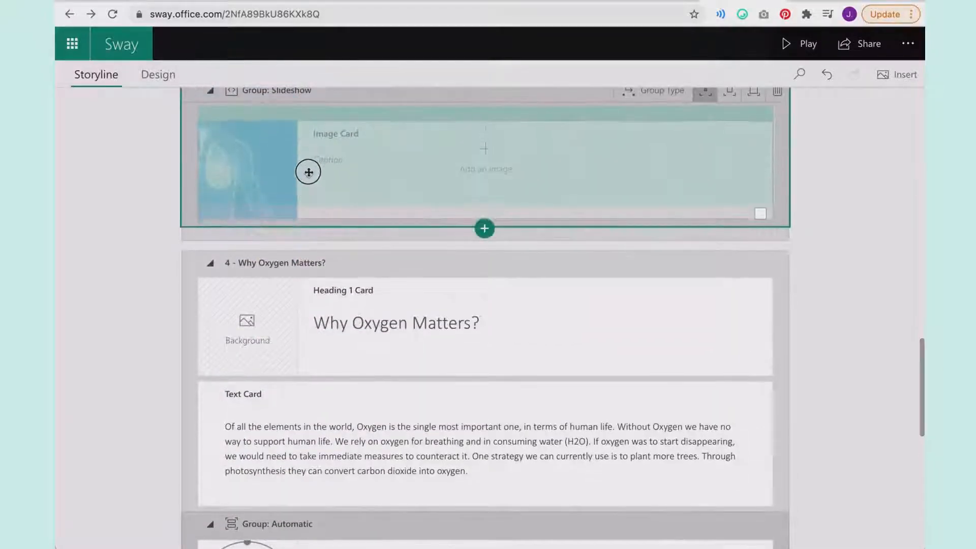
{"action": "scroll", "scroll_direction": "down", "scroll_amount": 3}
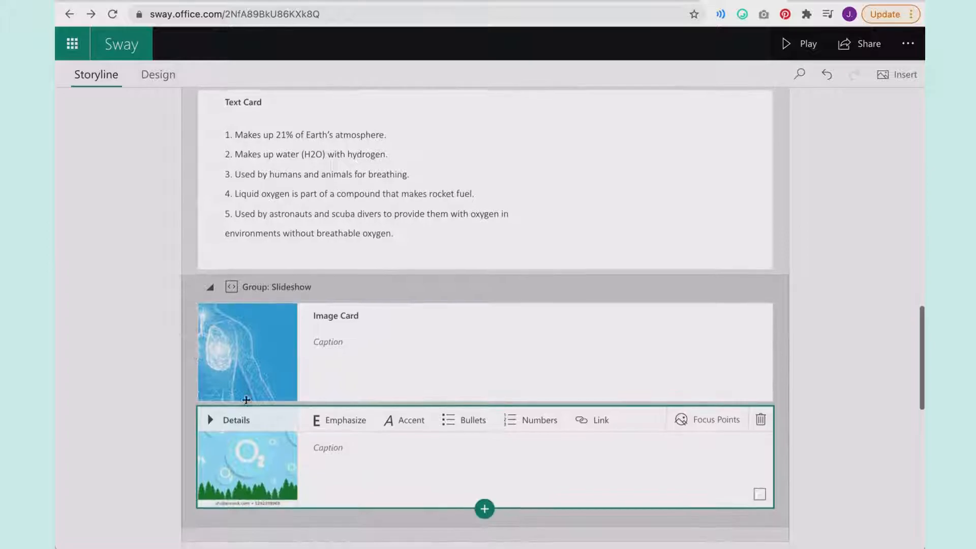
Add a third image card to the slideshow for the scuba diver photo
{"action": "left_click", "coordinate": [484, 508]}
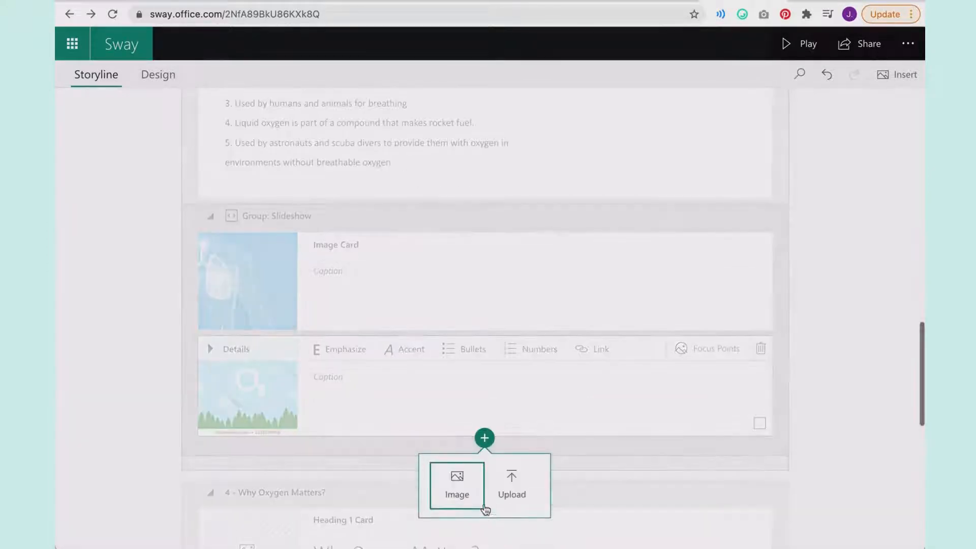
{"action": "left_click", "coordinate": [456, 486]}
{"action": "type", "text": "scuba tank"}
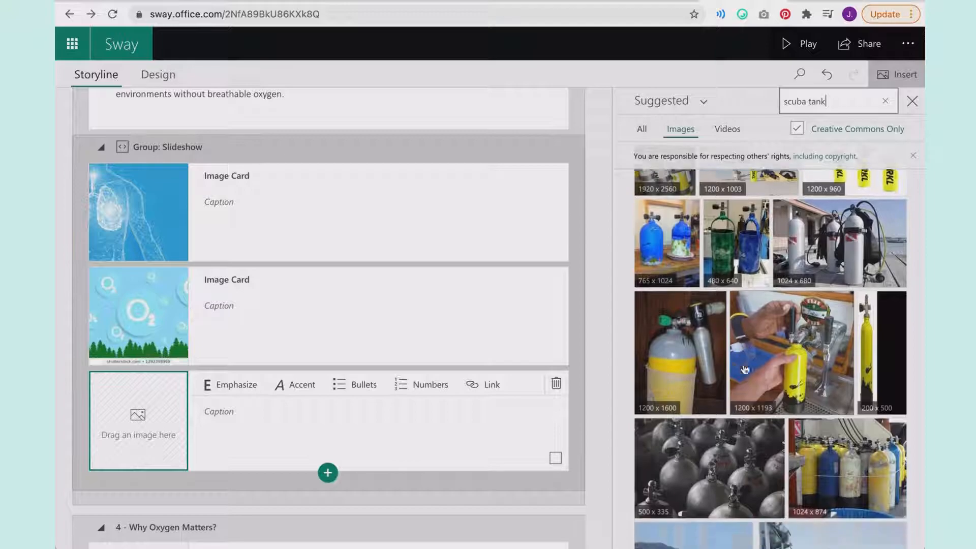
{"action": "scroll", "scroll_direction": "down", "scroll_amount": 3}
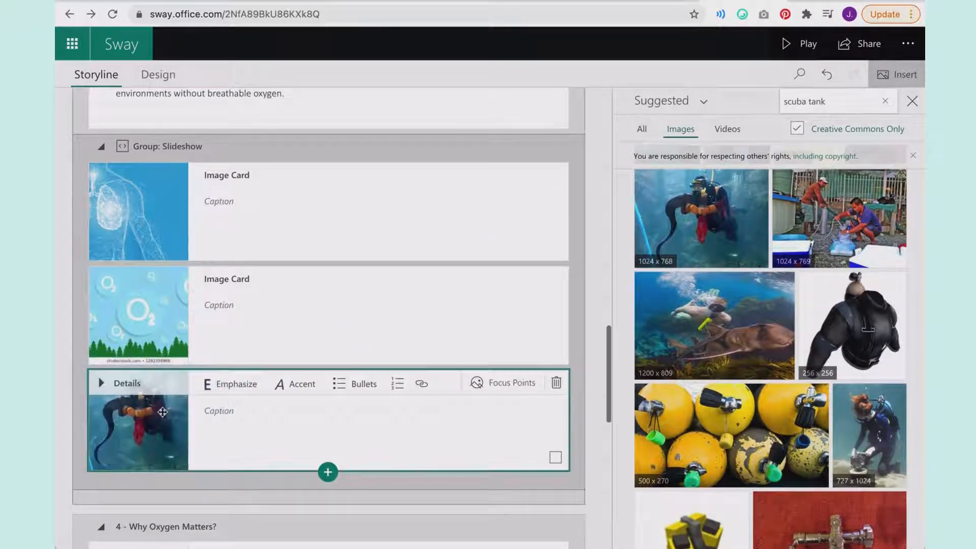
Preview the designed Sway, scrolling past the oxygen images and uses list
{"action": "left_click", "coordinate": [157, 74]}
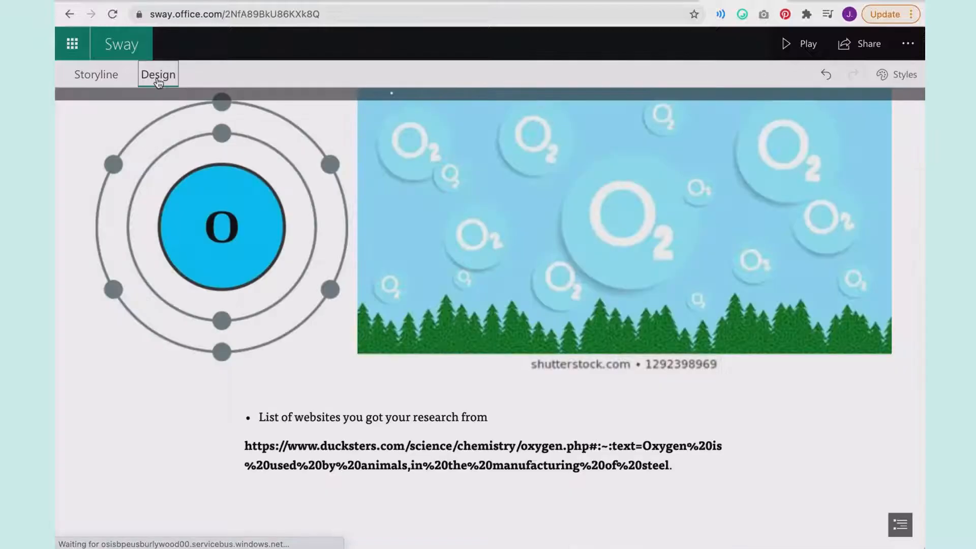
{"action": "scroll", "scroll_direction": "down", "scroll_amount": 3}
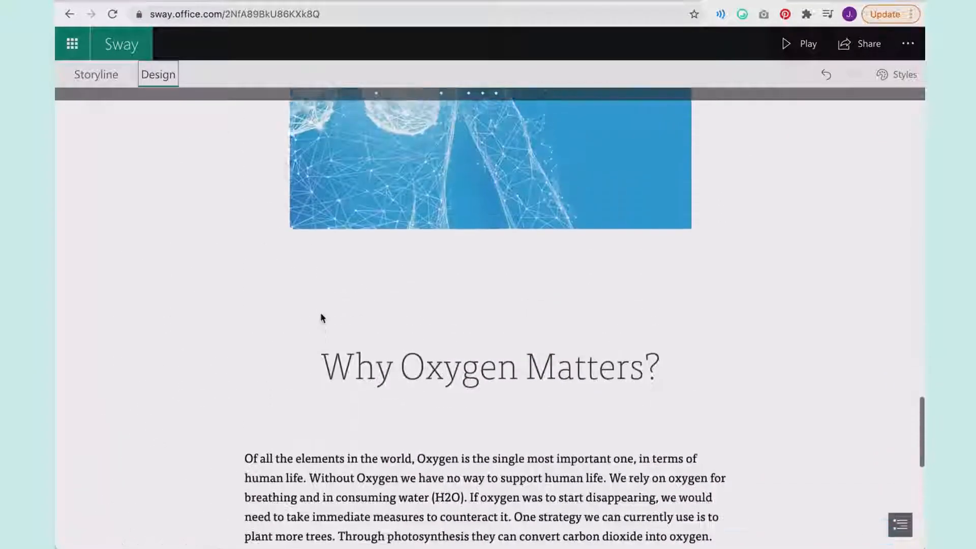
{"action": "scroll", "scroll_direction": "down", "scroll_amount": 3}
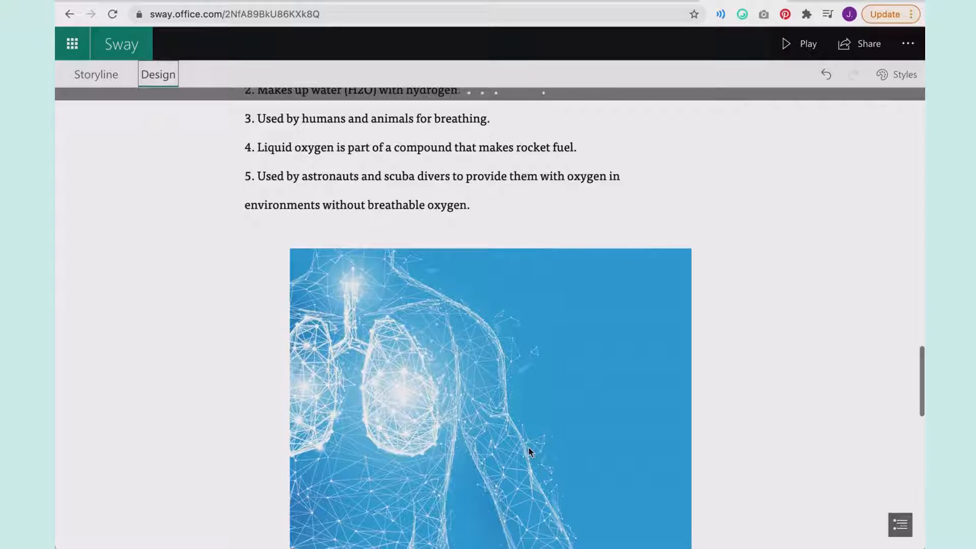
{"action": "scroll", "scroll_direction": "down", "scroll_amount": 3}
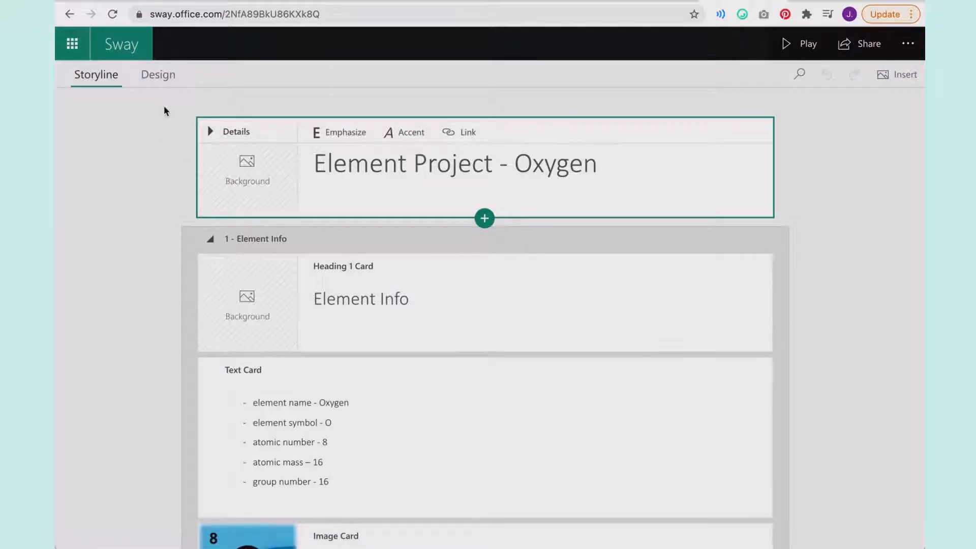
{"action": "scroll", "scroll_direction": "down", "scroll_amount": 3}
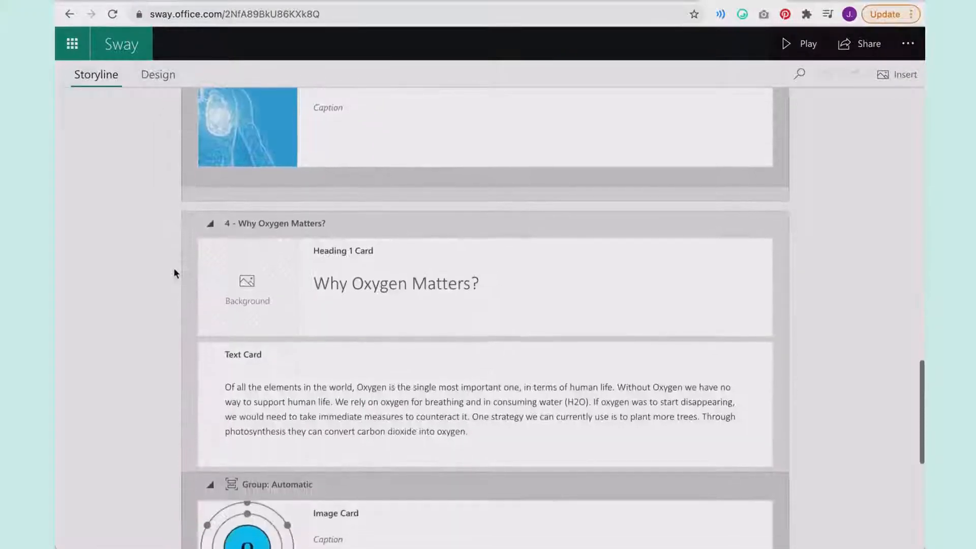
{"action": "scroll", "scroll_direction": "down", "scroll_amount": 3}
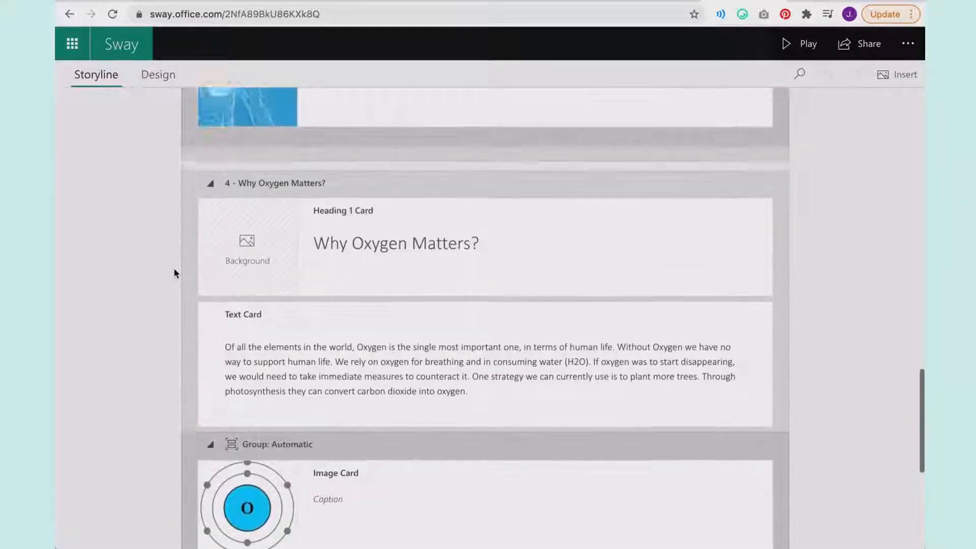
{"action": "scroll", "scroll_direction": "down", "scroll_amount": 3}
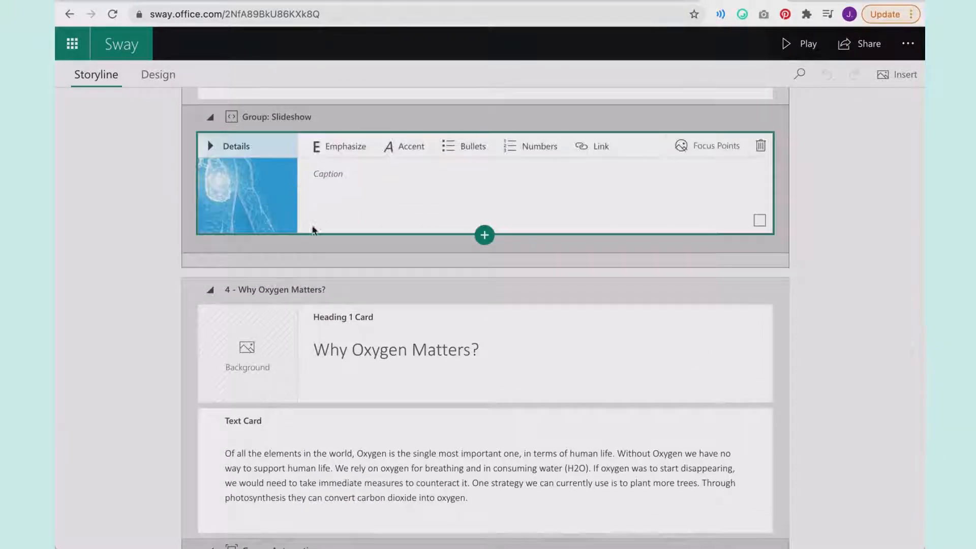
Add an image card, search 'scu' then 'oxy', and insert the oxygen atmosphere pie chart
{"action": "left_click", "coordinate": [896, 74]}
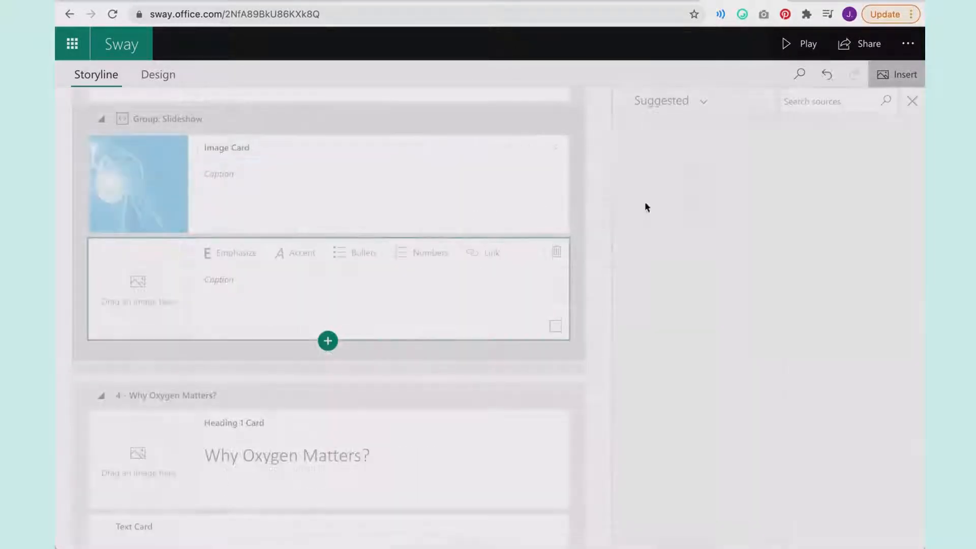
{"action": "type", "text": "scuba diver"}
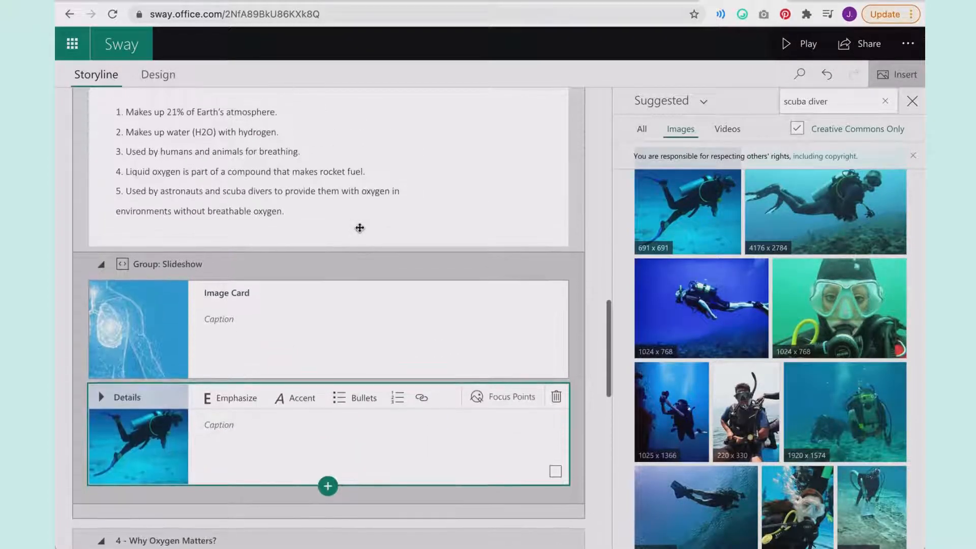
{"action": "type", "text": "oxygen in atmosphere"}
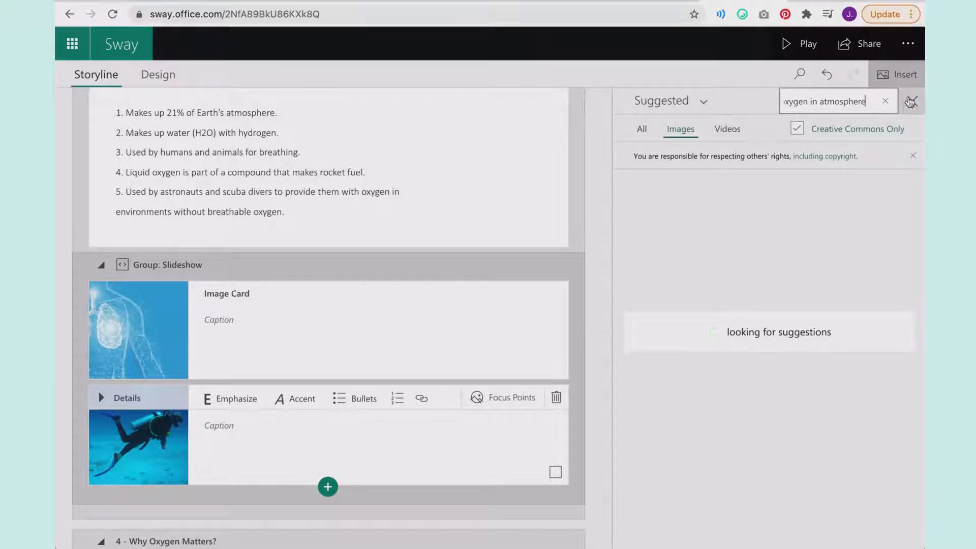
{"action": "left_click", "coordinate": [910, 100]}
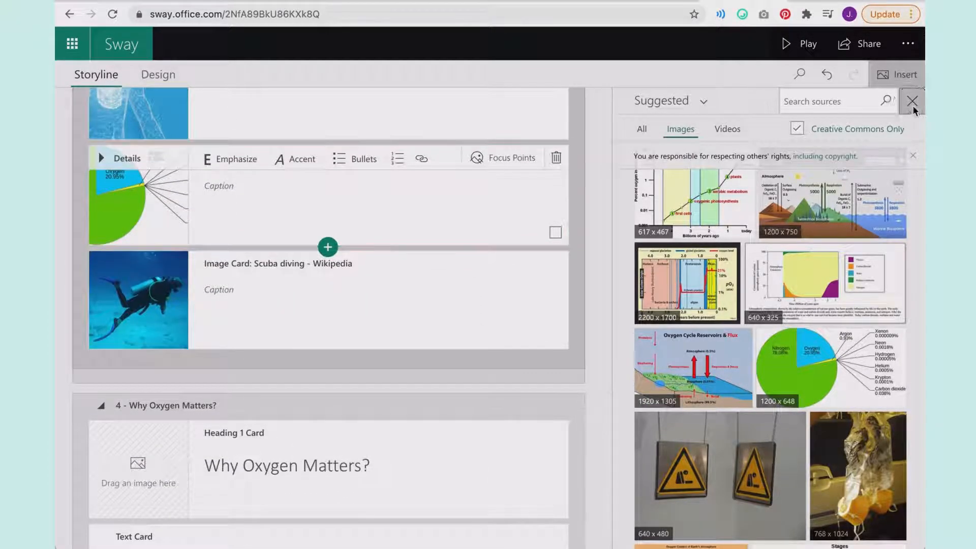
{"action": "left_click", "coordinate": [911, 101]}
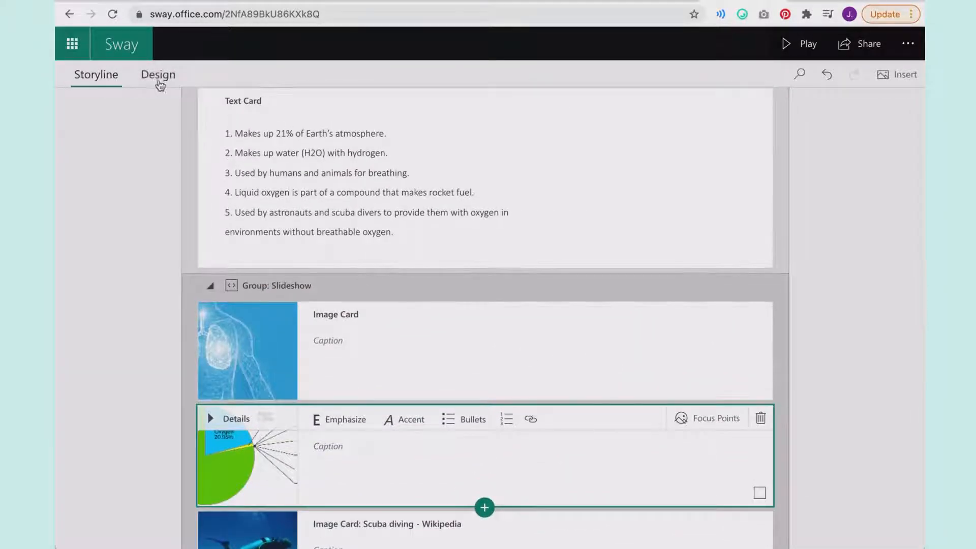
Preview the design, advance the slideshow and open the heading for editing
{"action": "left_click", "coordinate": [159, 74]}
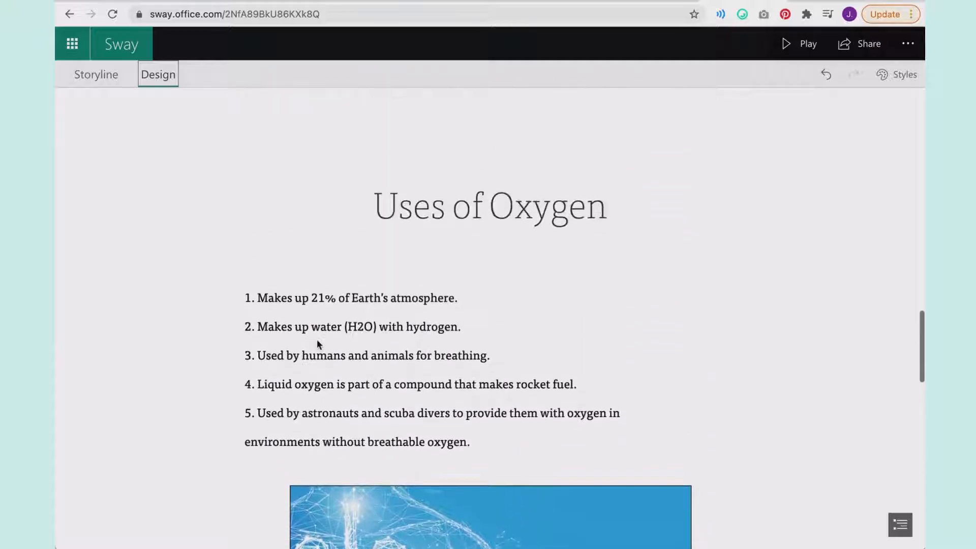
{"action": "scroll", "scroll_direction": "down", "scroll_amount": 3}
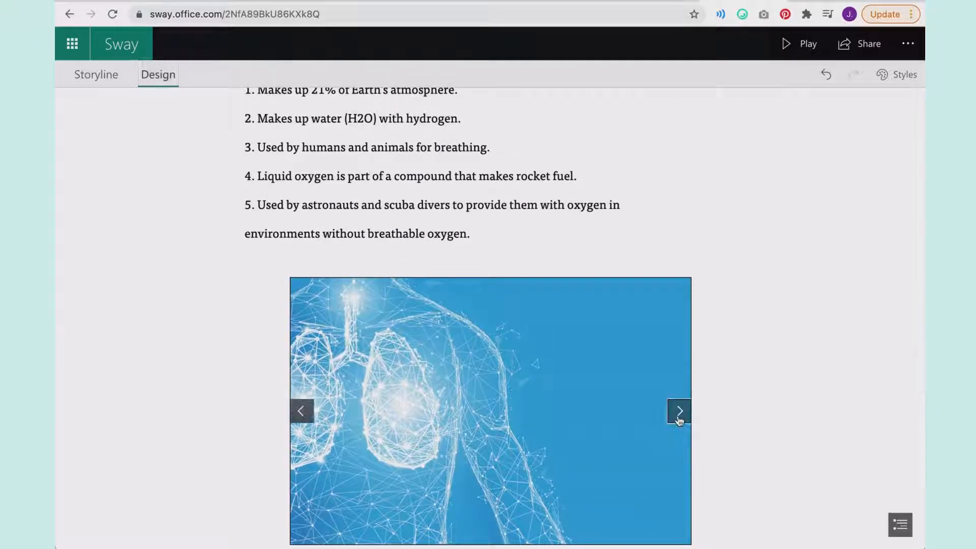
{"action": "left_click", "coordinate": [678, 410]}
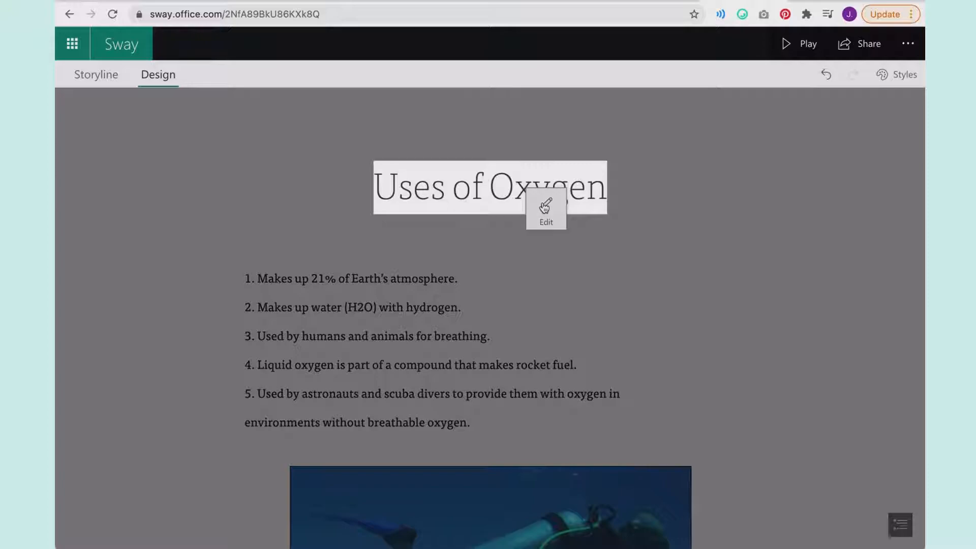
{"action": "left_click", "coordinate": [544, 208]}
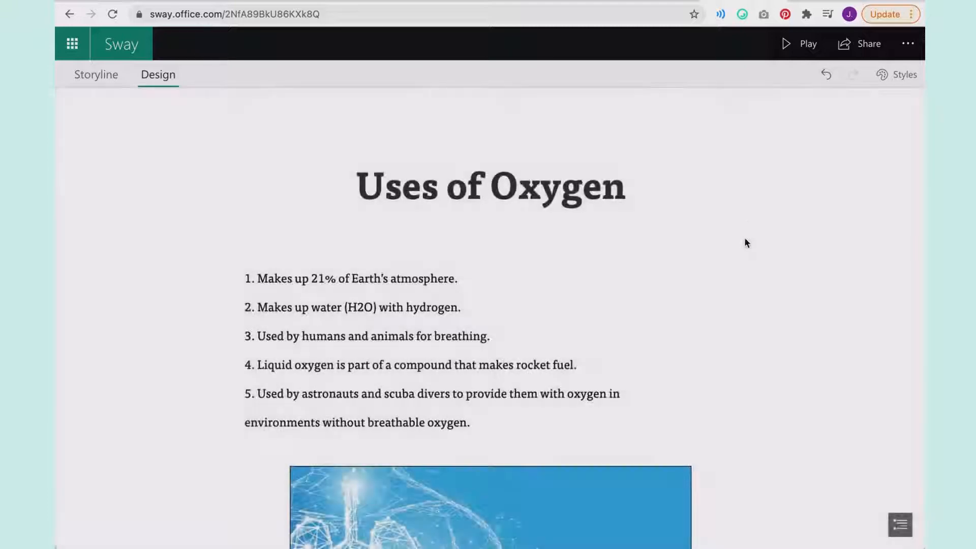
Select the word Oxygen in the 'Element Project - Oxygen' title to emphasize it
{"action": "scroll", "scroll_direction": "down", "scroll_amount": 3}
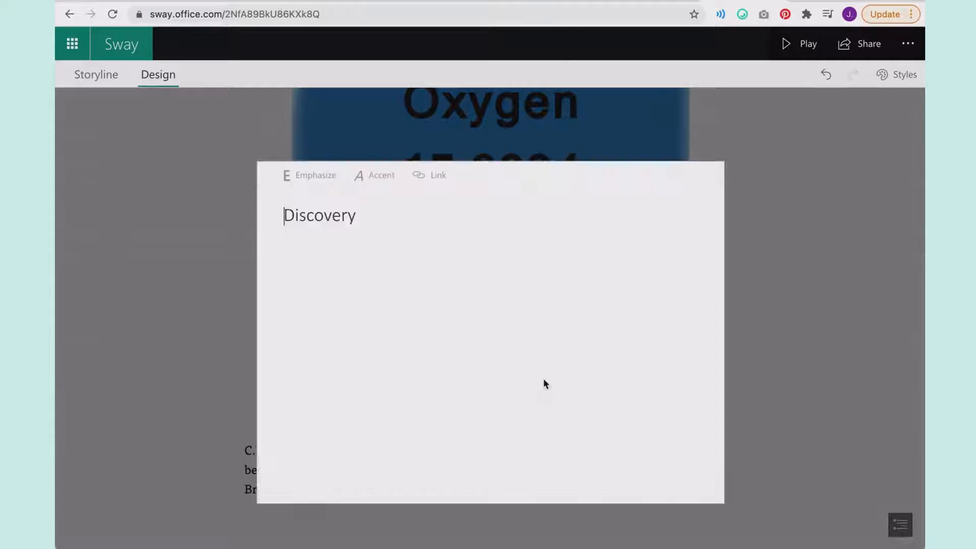
{"action": "double_click", "coordinate": [319, 216]}
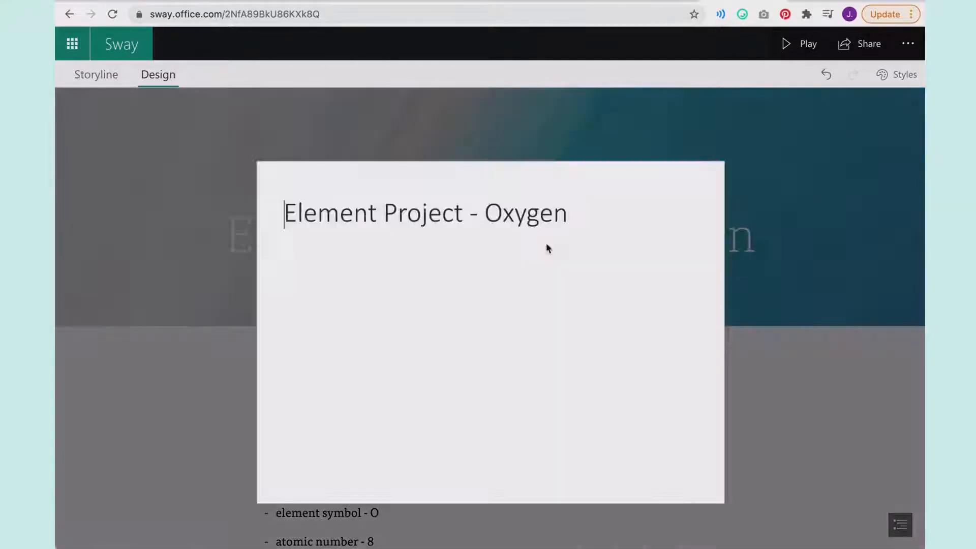
{"action": "double_click", "coordinate": [524, 212]}
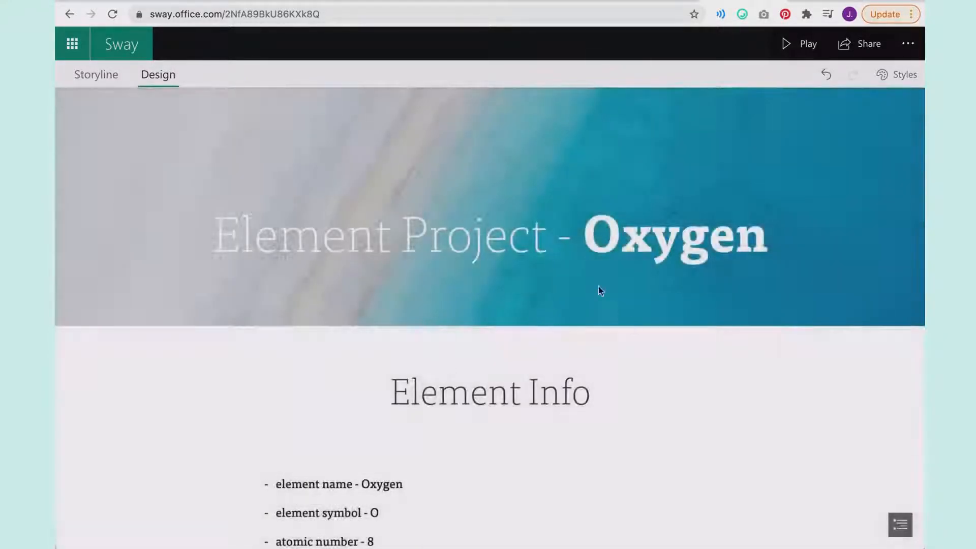
{"action": "mouse_move", "coordinate": [595, 159]}
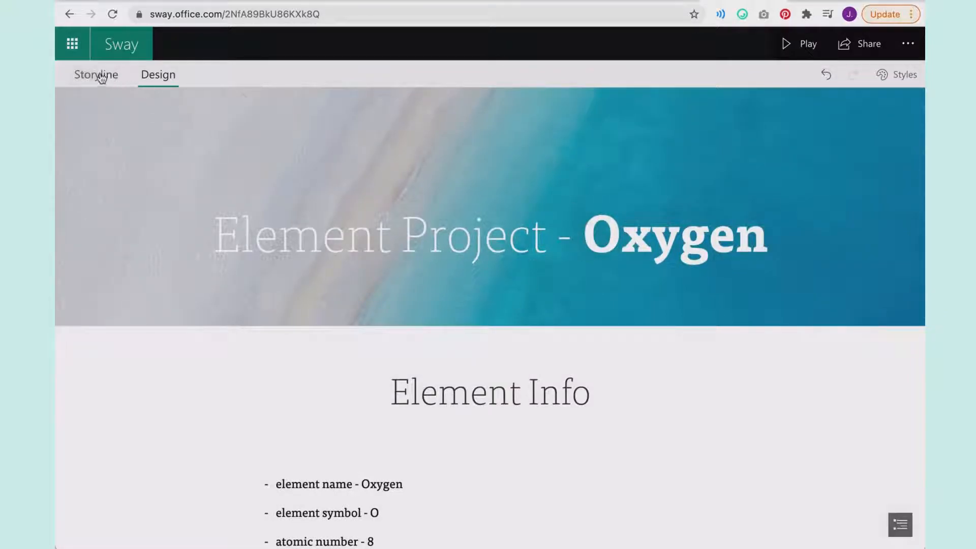
{"action": "left_click", "coordinate": [96, 74]}
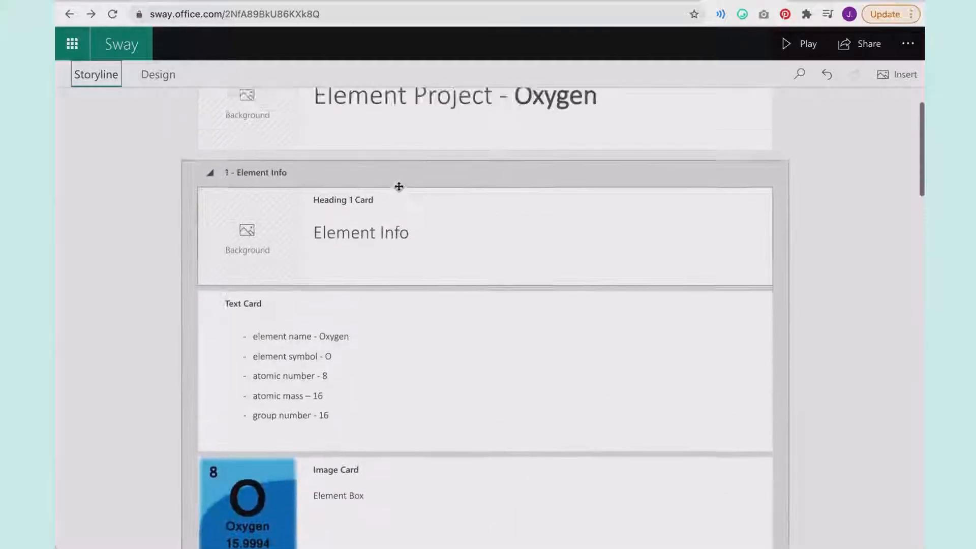
{"action": "left_click", "coordinate": [896, 74]}
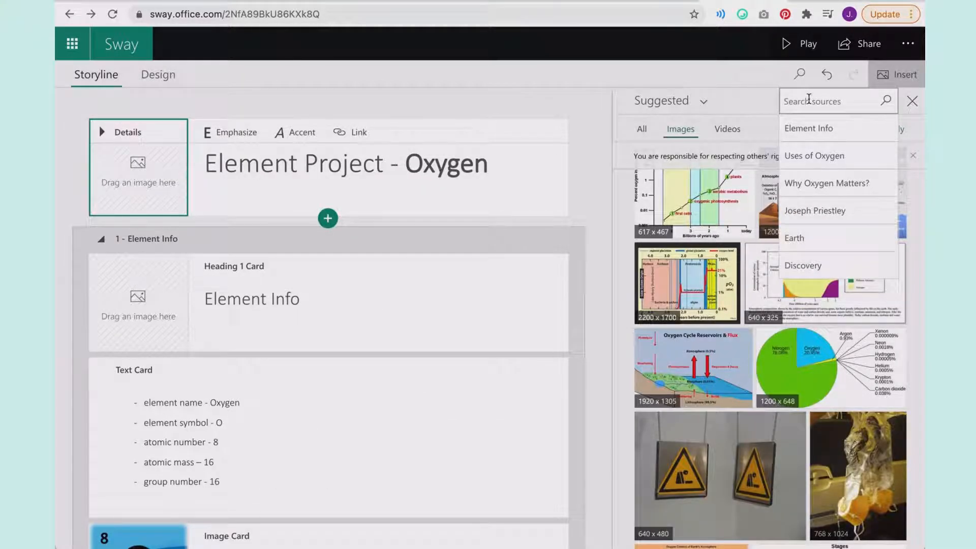
{"action": "type", "text": "air"}
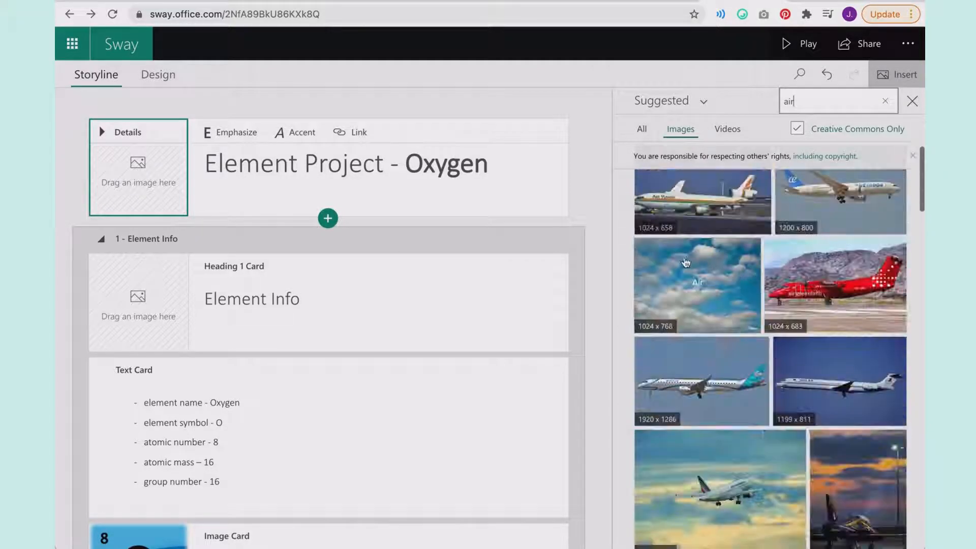
{"action": "left_click_drag", "start_coordinate": [697, 284], "coordinate": [138, 173]}
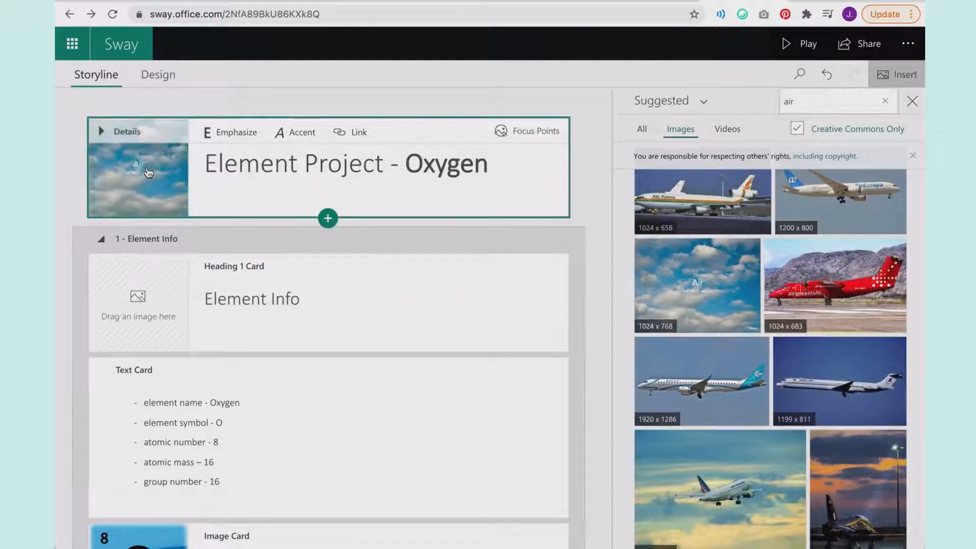
{"action": "left_click", "coordinate": [159, 74]}
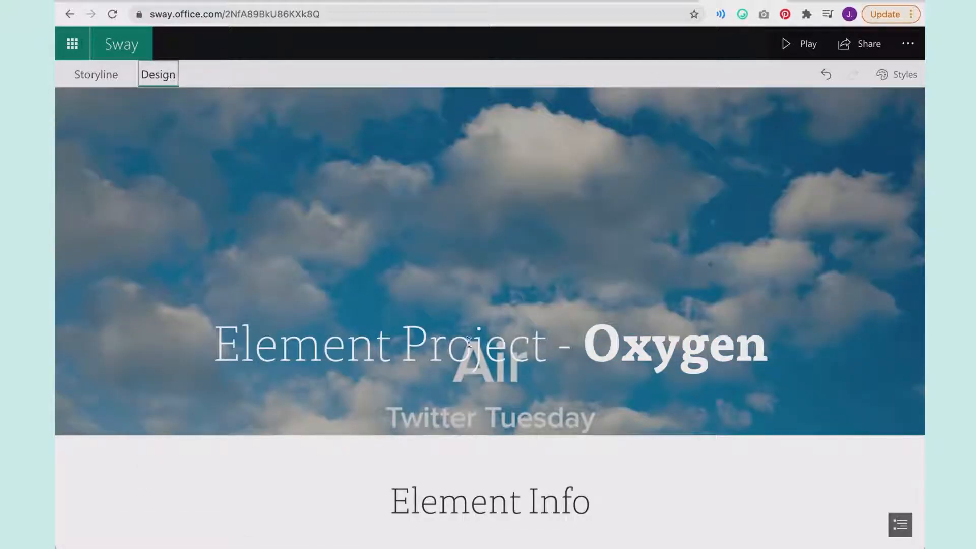
{"action": "left_click", "coordinate": [95, 74]}
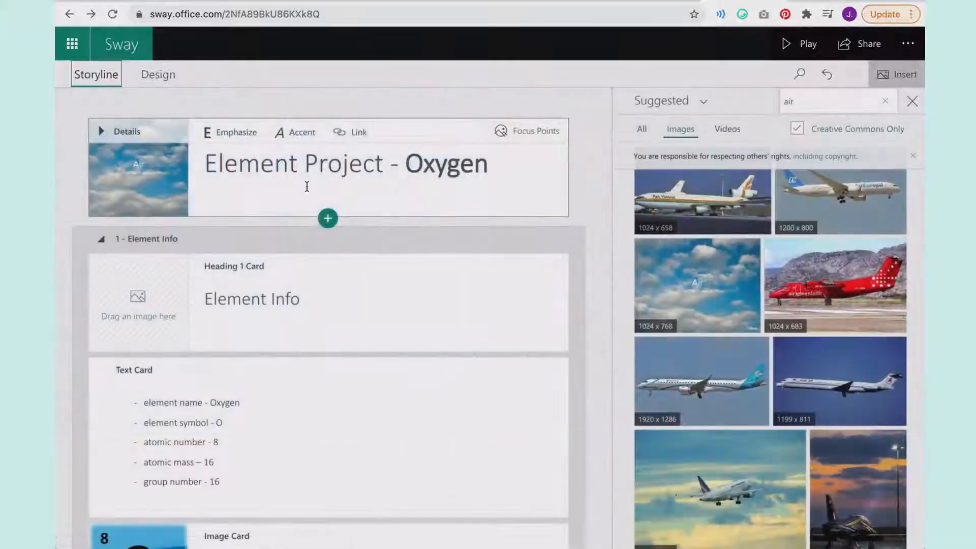
{"action": "left_click", "coordinate": [327, 164]}
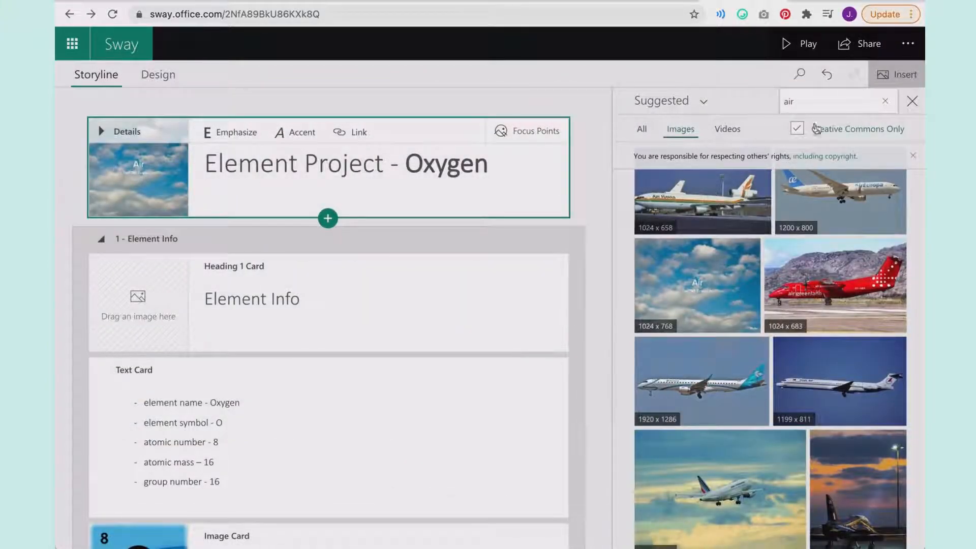
{"action": "left_click", "coordinate": [833, 101]}
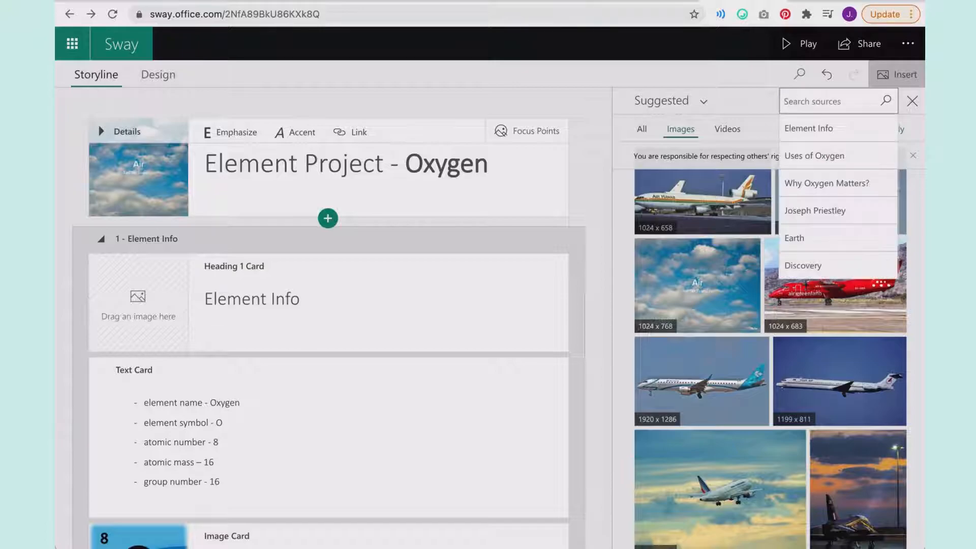
{"action": "type", "text": "sky"}
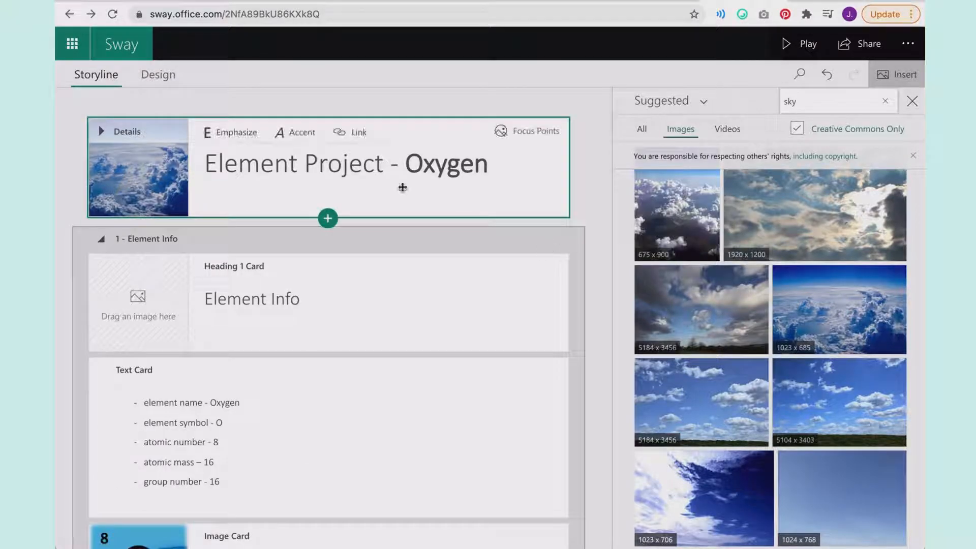
{"action": "left_click", "coordinate": [158, 74]}
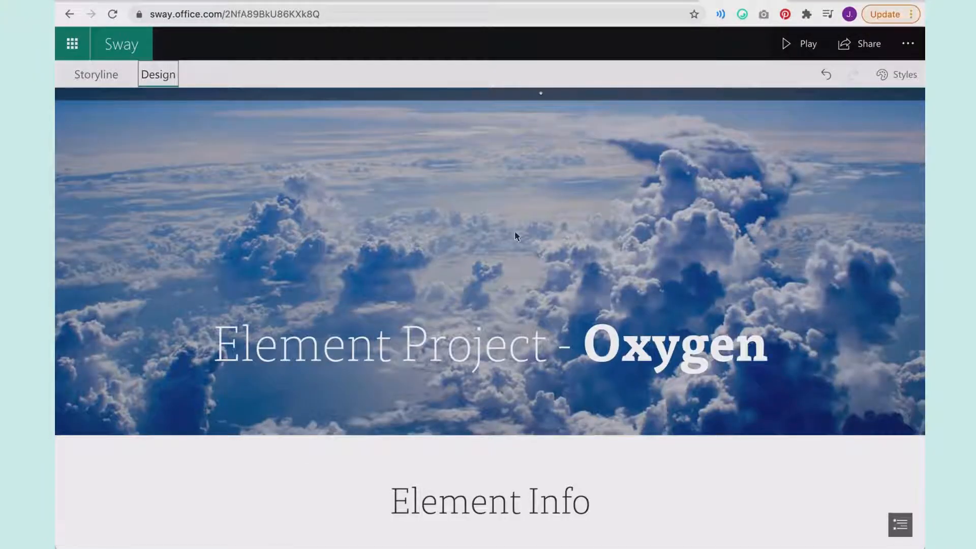
{"action": "scroll", "scroll_direction": "down", "scroll_amount": 3}
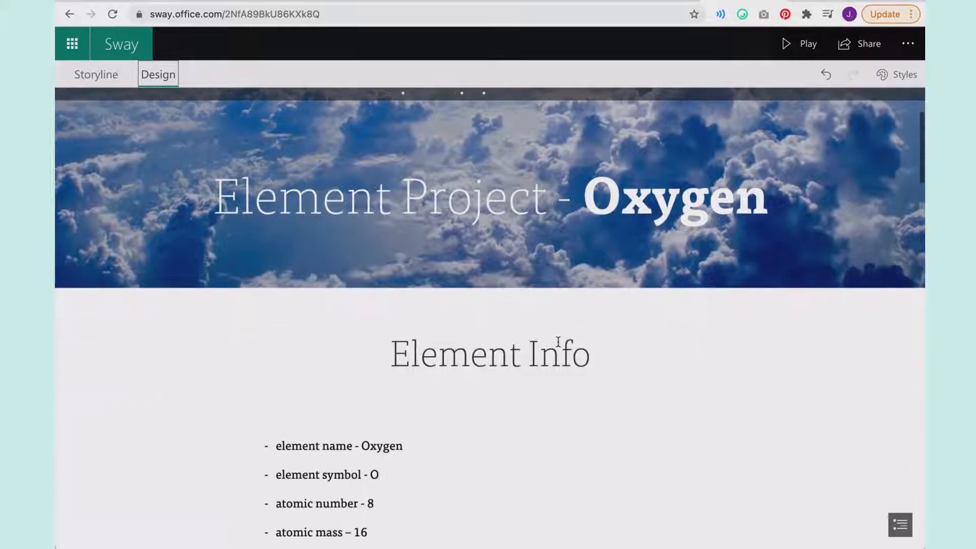
{"action": "scroll", "scroll_direction": "down", "scroll_amount": 3}
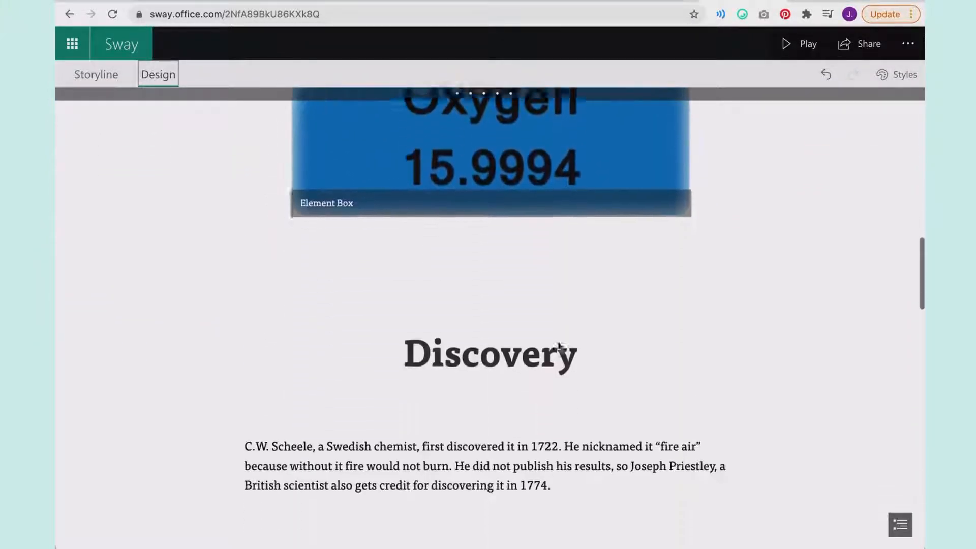
{"action": "scroll", "scroll_direction": "down", "scroll_amount": 3}
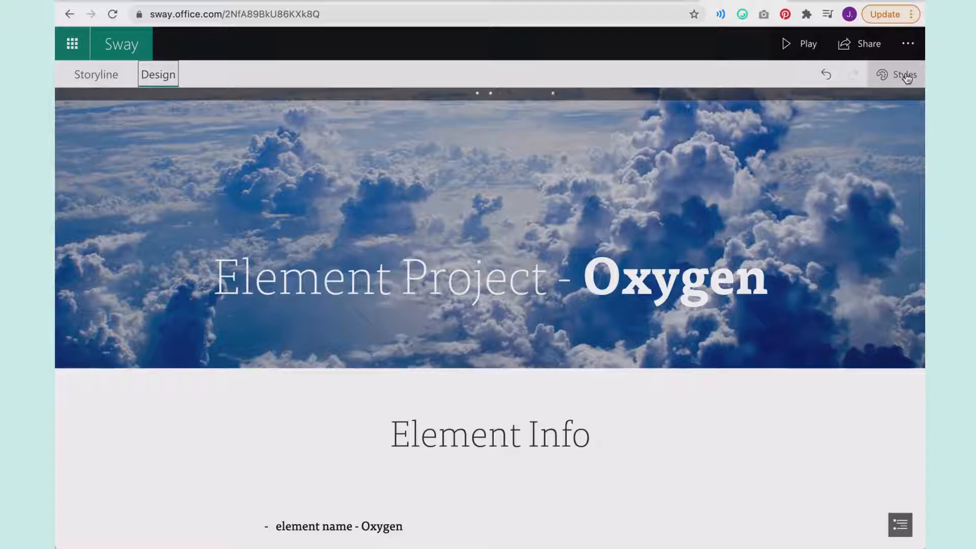
Try the Horizontal layout, revert to Vertical, and peek at the Customize settings
{"action": "left_click", "coordinate": [902, 74]}
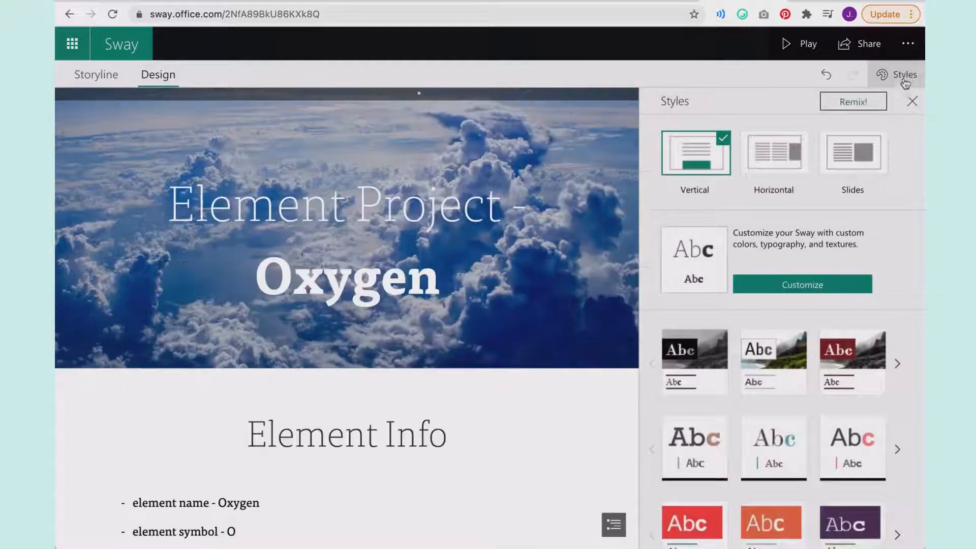
{"action": "left_click", "coordinate": [772, 153]}
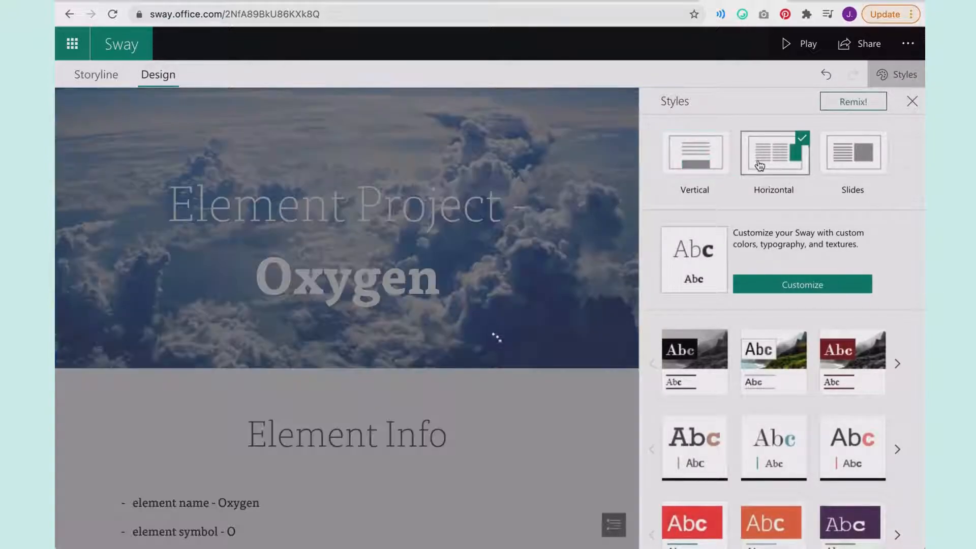
{"action": "left_click", "coordinate": [693, 153]}
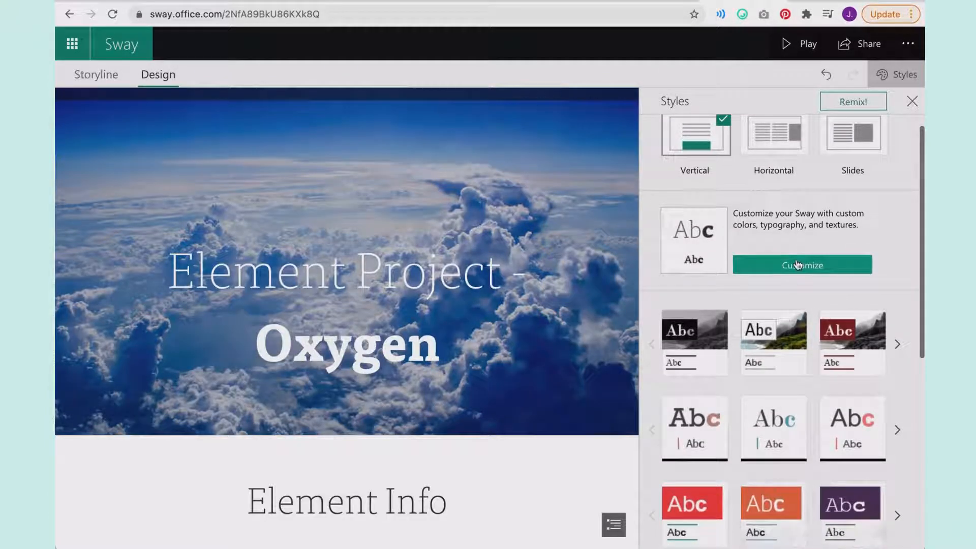
{"action": "left_click", "coordinate": [802, 264]}
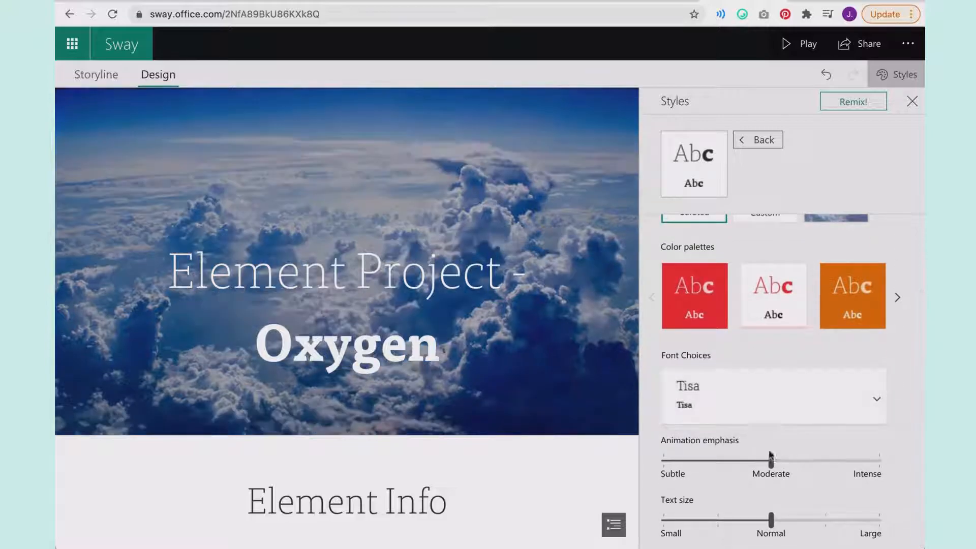
{"action": "left_click", "coordinate": [756, 139]}
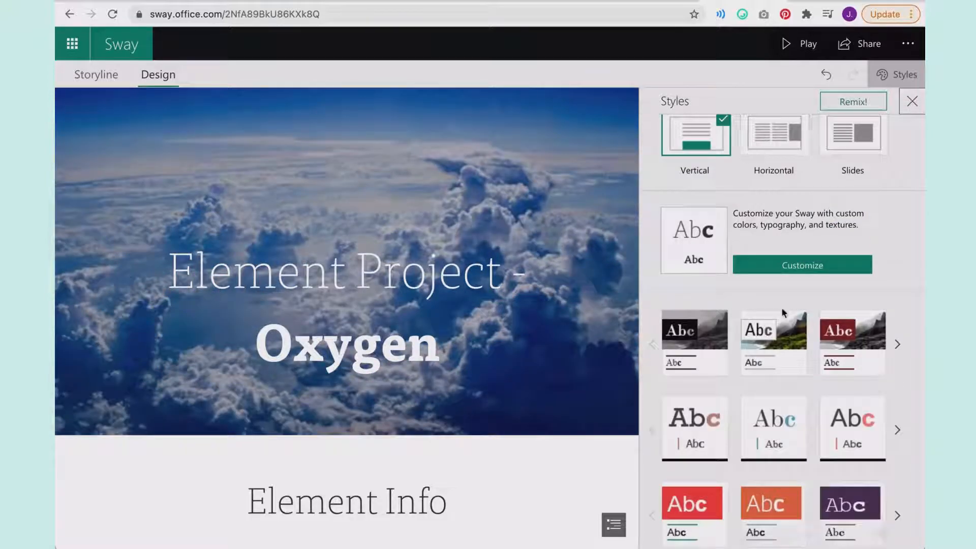
Try the olive-yellow and patterned styles, Remix! four times, then undo the last remix
{"action": "scroll", "scroll_direction": "down", "scroll_amount": 3}
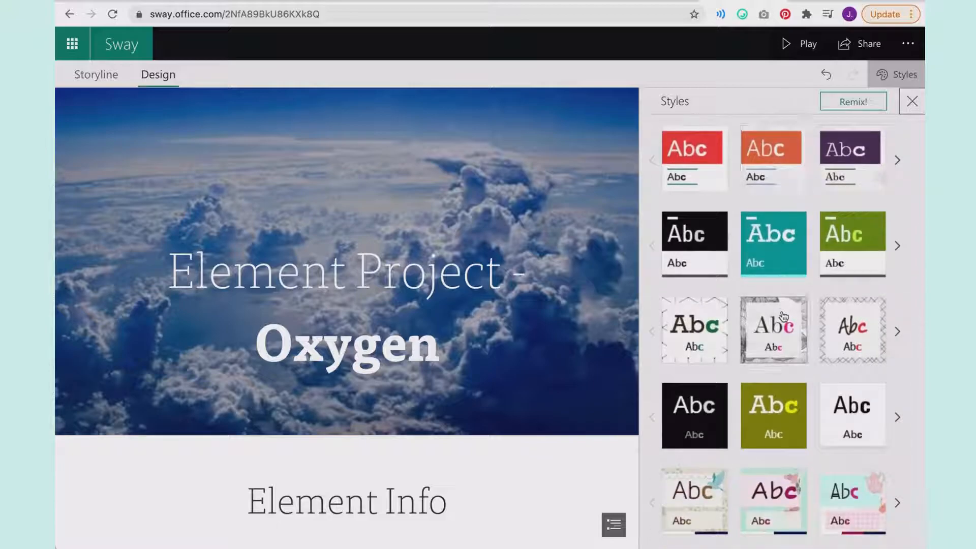
{"action": "left_click", "coordinate": [772, 416]}
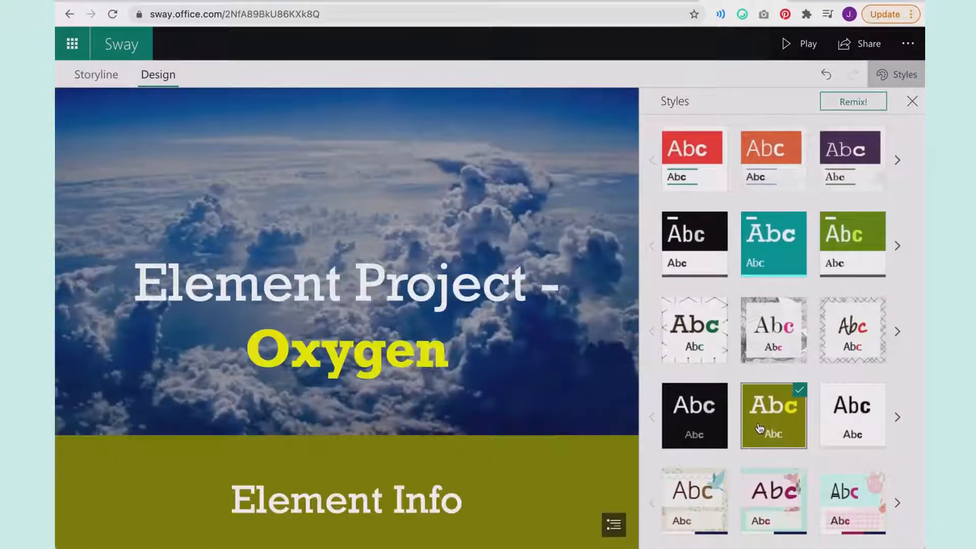
{"action": "left_click", "coordinate": [694, 330]}
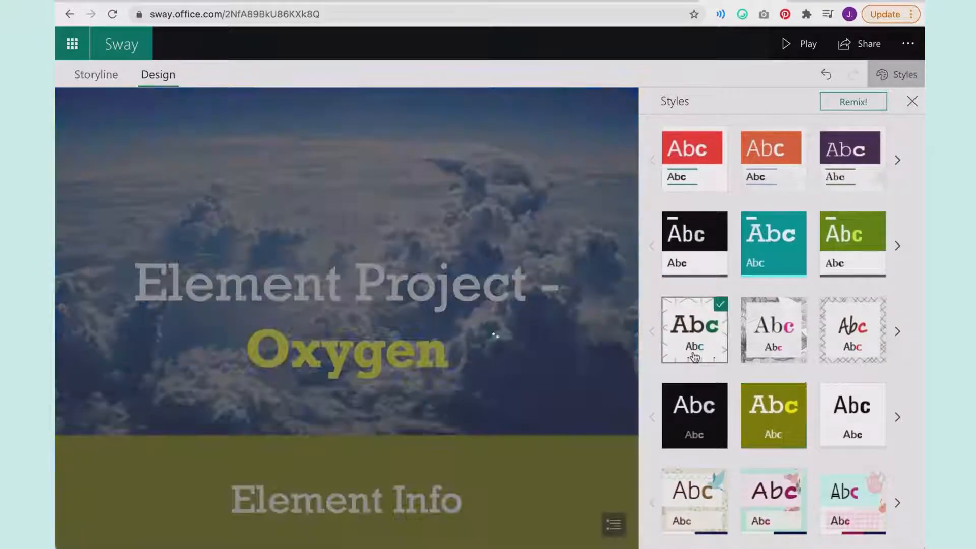
{"action": "left_click", "coordinate": [853, 101]}
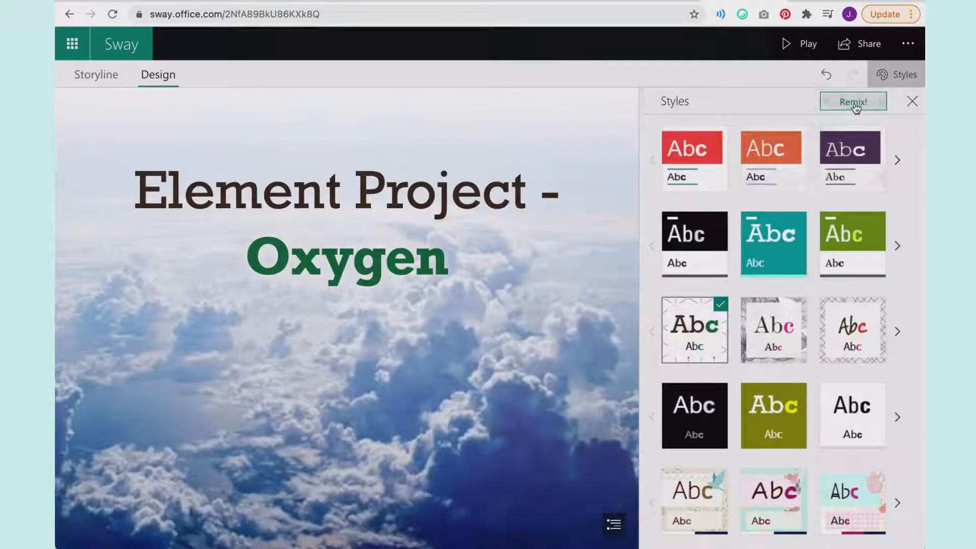
{"action": "left_click", "coordinate": [853, 101]}
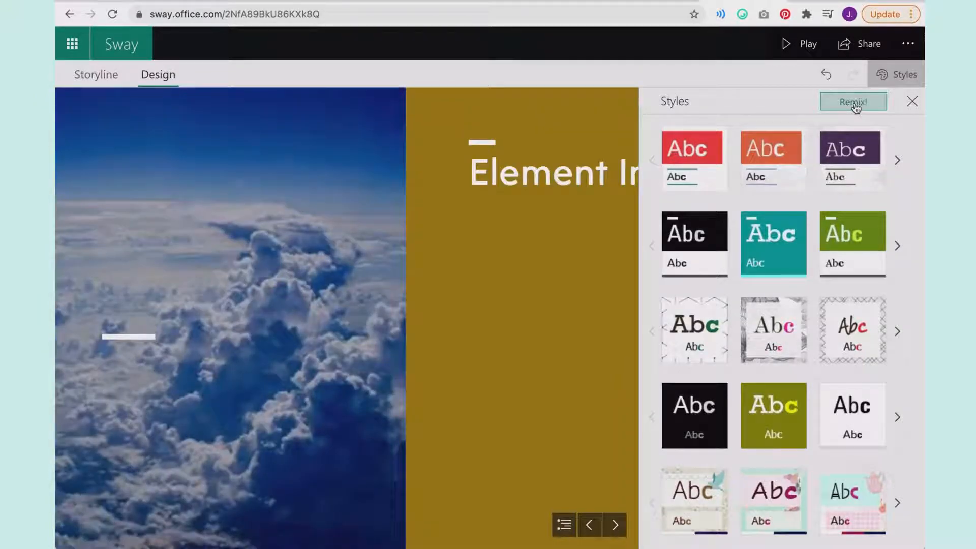
{"action": "left_click", "coordinate": [853, 101]}
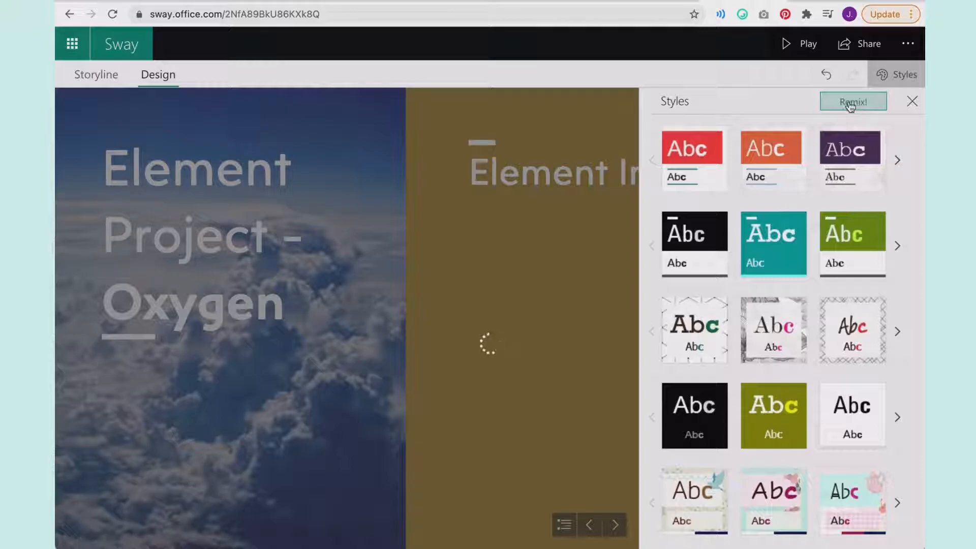
{"action": "left_click", "coordinate": [852, 101]}
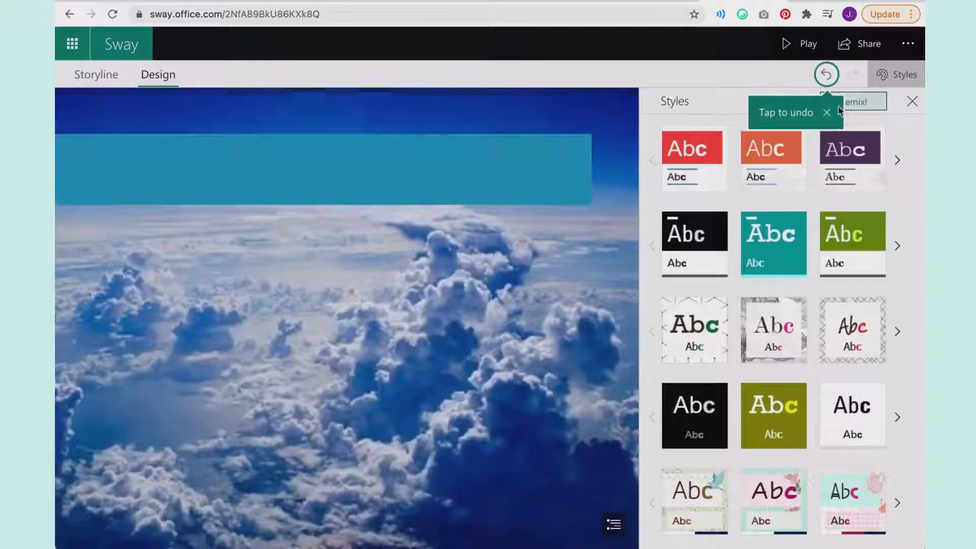
{"action": "left_click", "coordinate": [825, 74]}
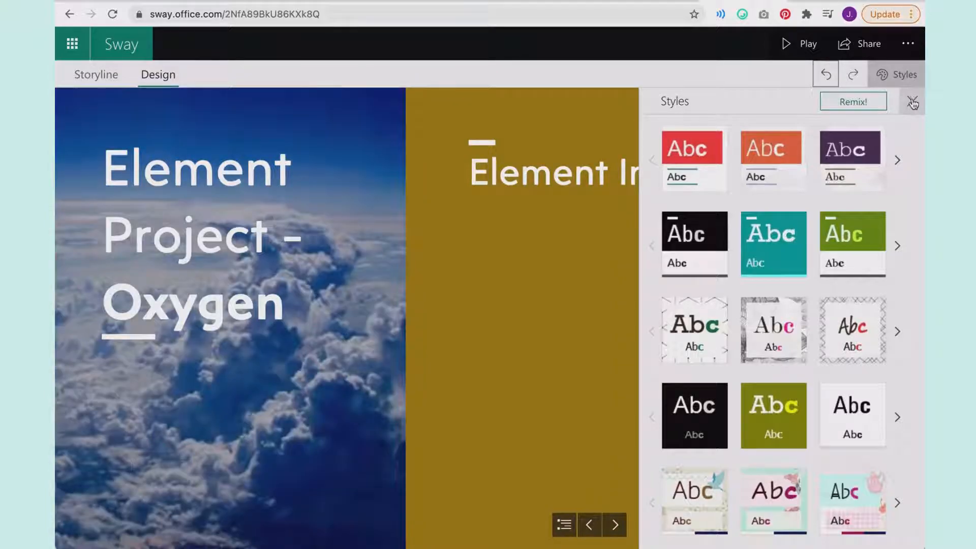
Reopen Styles and Remix! into the serif, light-background design
{"action": "left_click", "coordinate": [912, 102]}
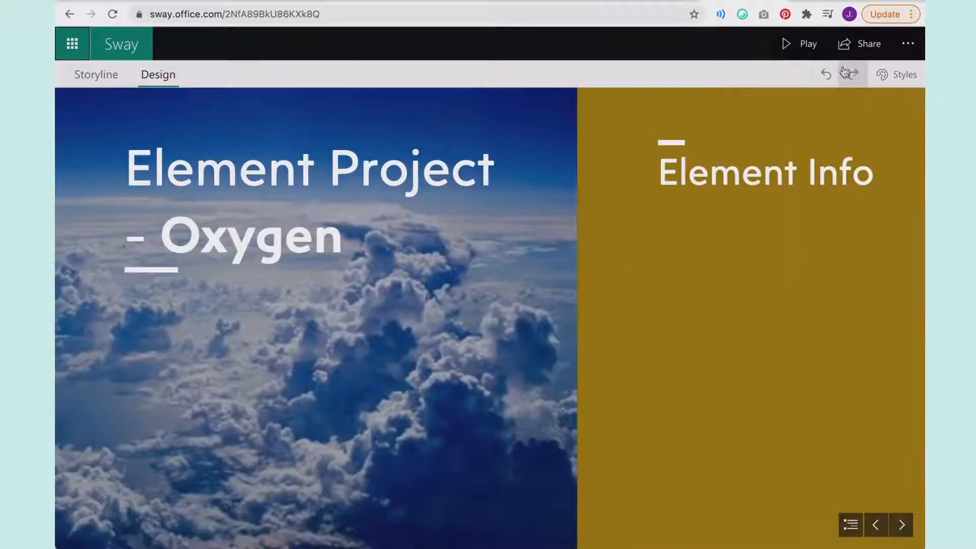
{"action": "left_click", "coordinate": [896, 74]}
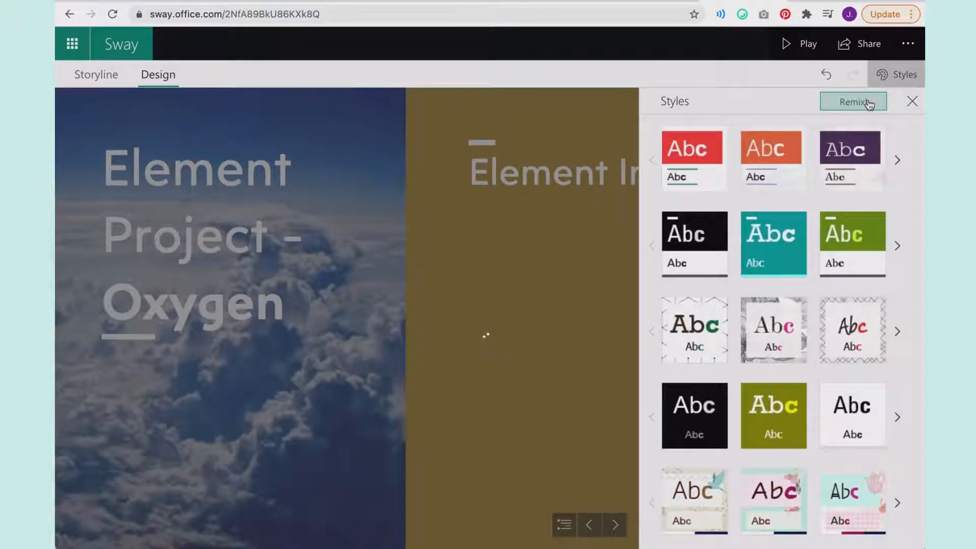
{"action": "left_click", "coordinate": [693, 158]}
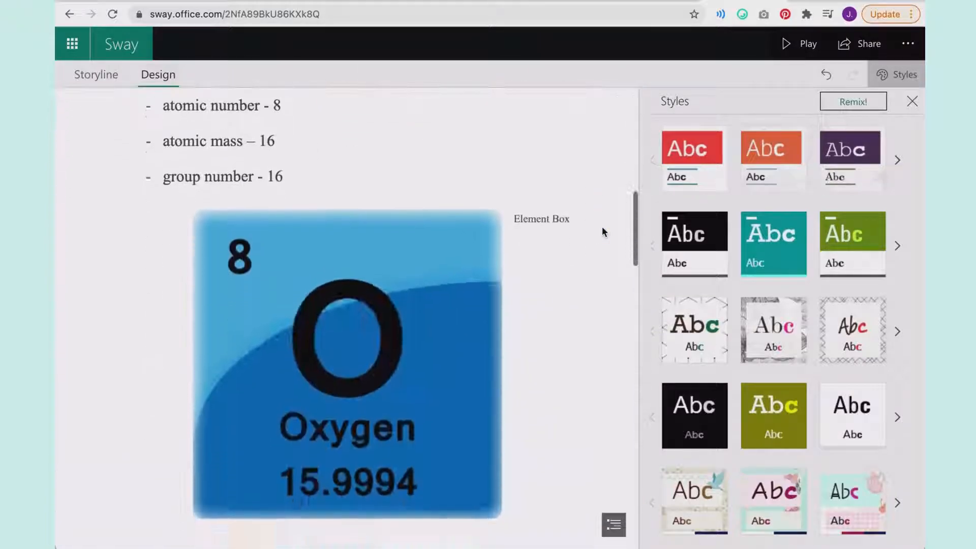
{"action": "scroll", "scroll_direction": "down", "scroll_amount": 3}
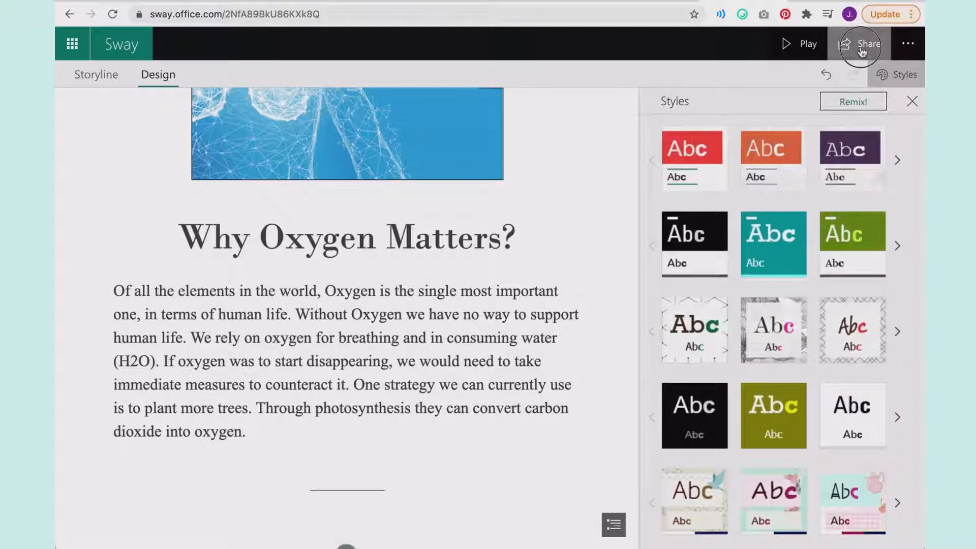
Share the Sway so anyone with a link can view it
{"action": "left_click", "coordinate": [860, 44]}
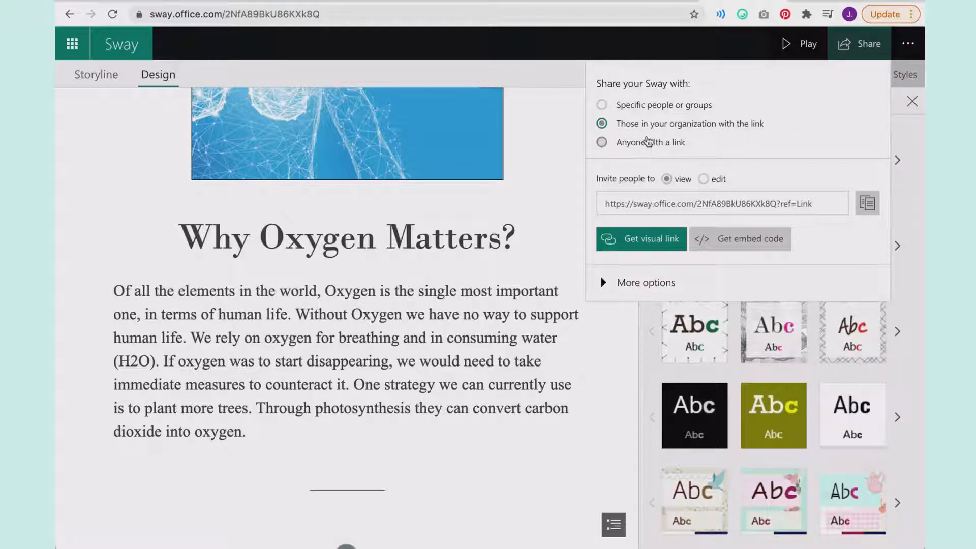
{"action": "mouse_move", "coordinate": [637, 145]}
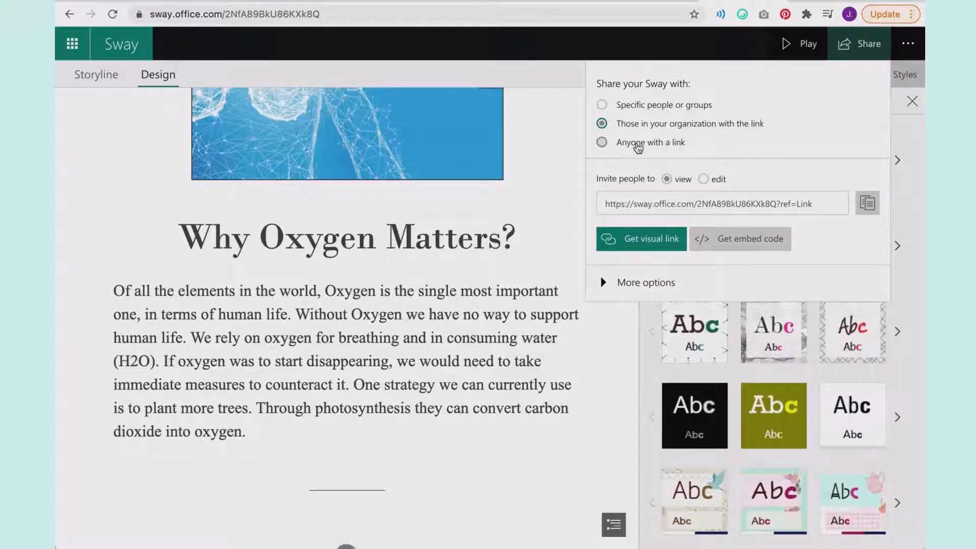
{"action": "left_click", "coordinate": [600, 142]}
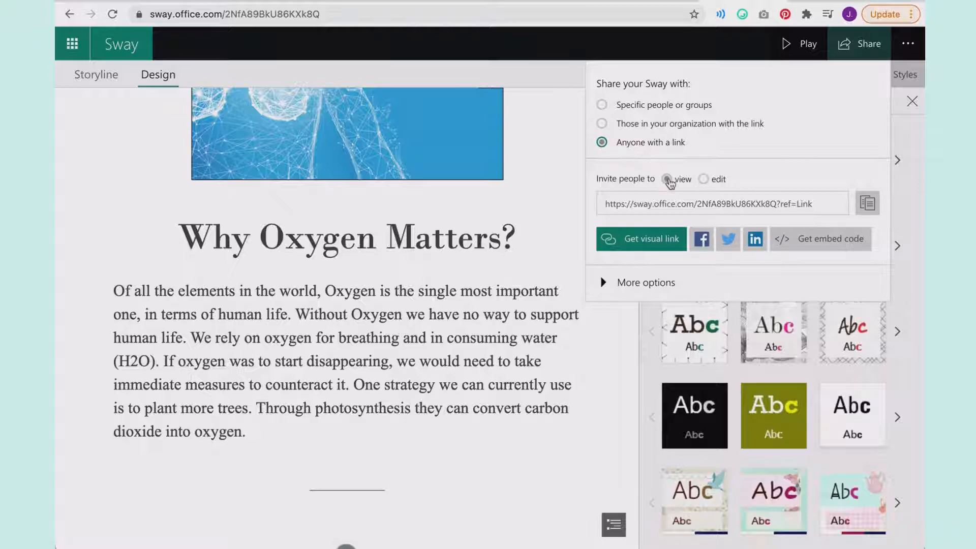
{"action": "left_click", "coordinate": [667, 179]}
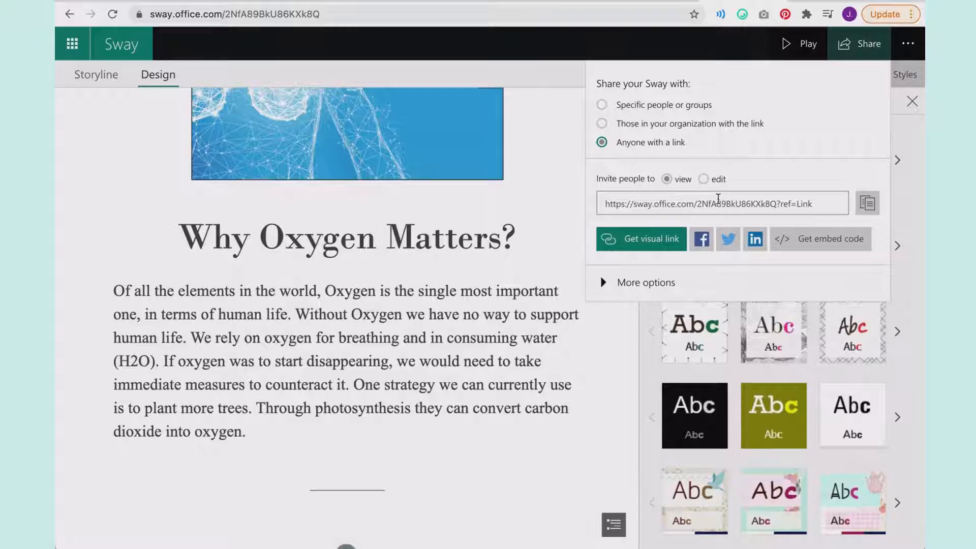
{"action": "mouse_move", "coordinate": [722, 203]}
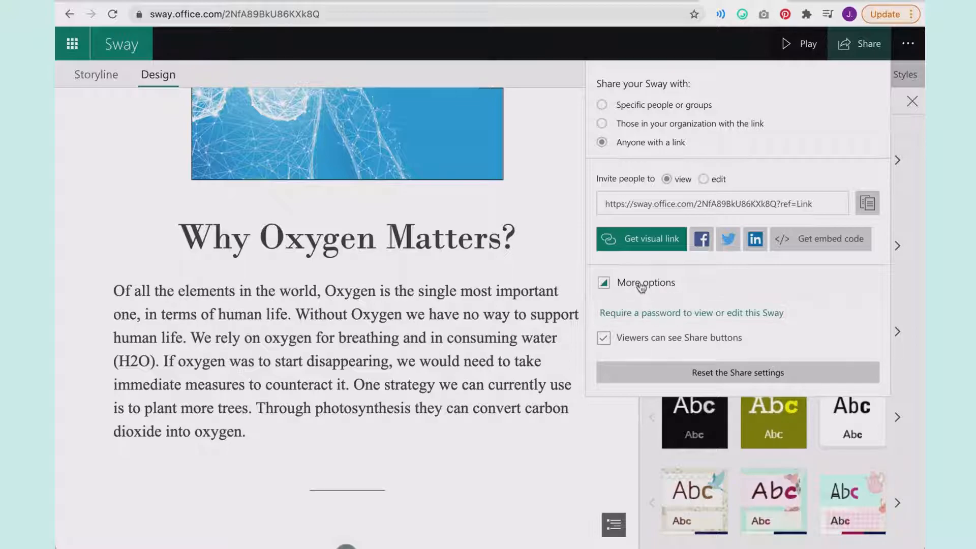
{"action": "left_click", "coordinate": [645, 281]}
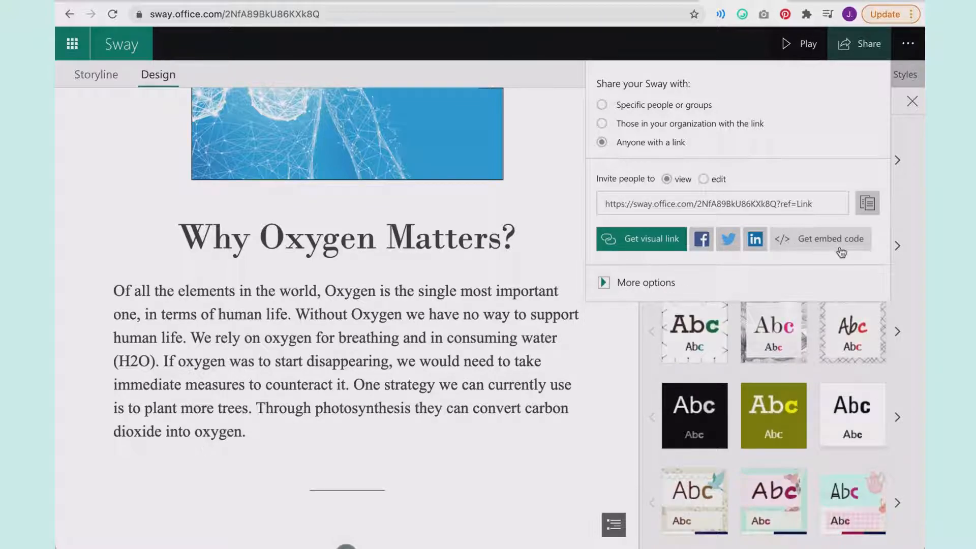